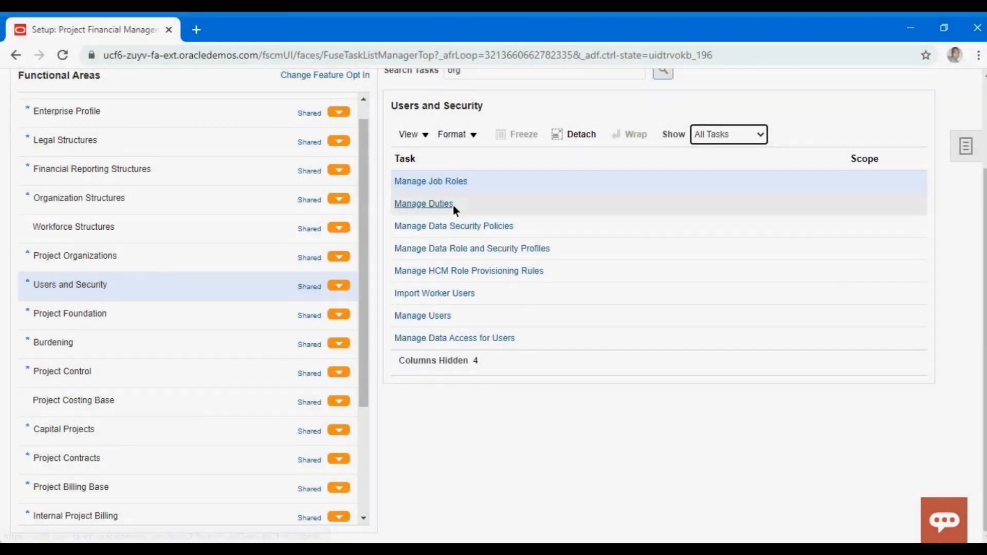
mouse_move(543, 118)
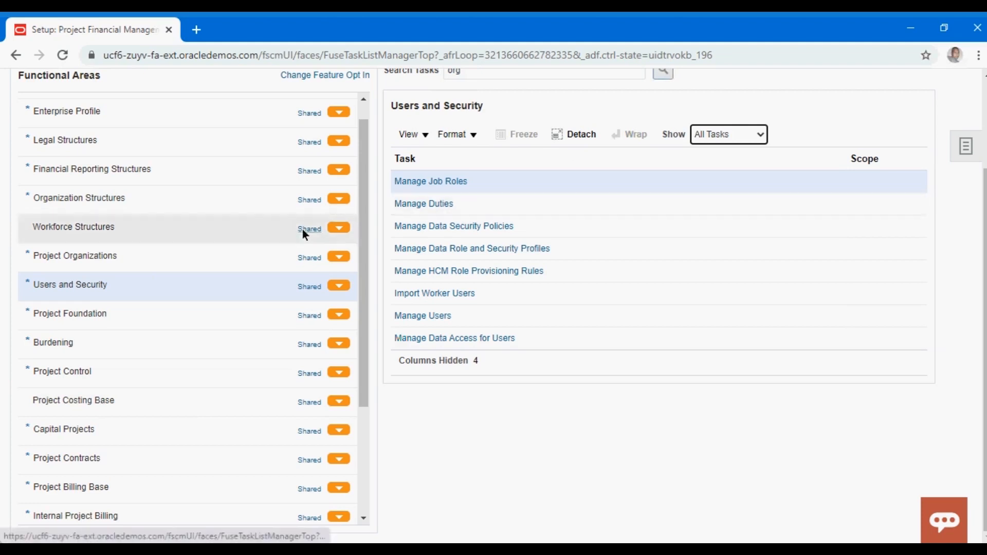
mouse_move(516, 192)
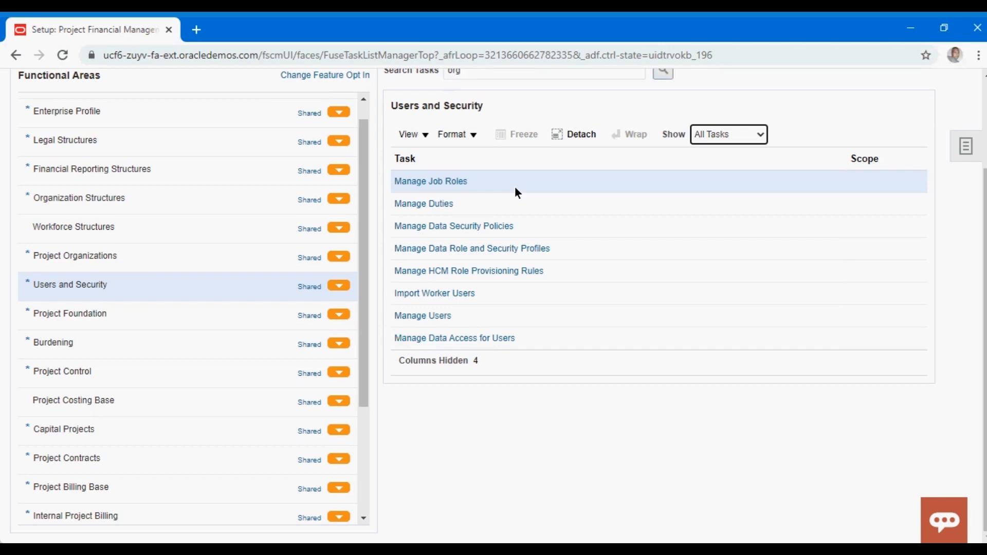
mouse_move(430, 181)
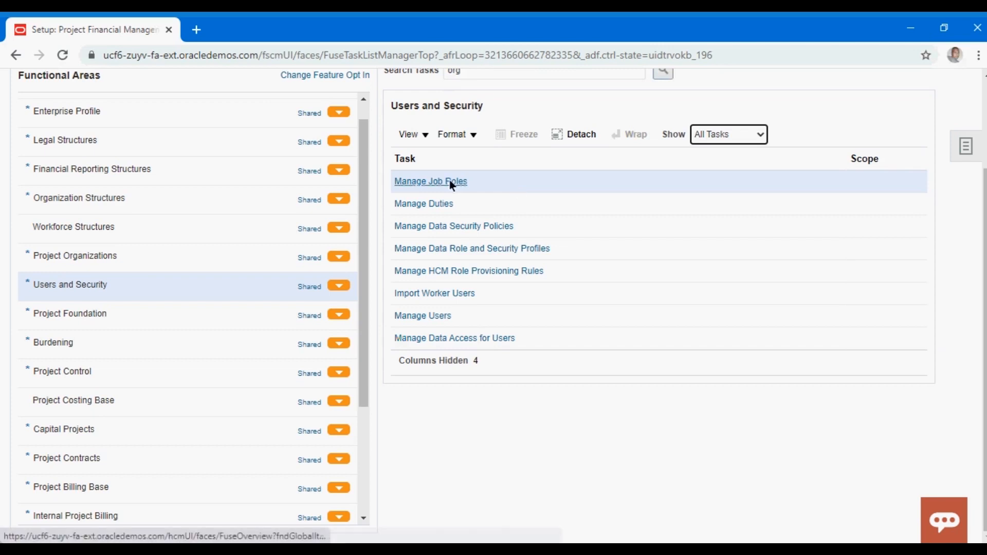
Launch Manage Job Roles in the Security Console and dismiss the security data warning.
click(430, 182)
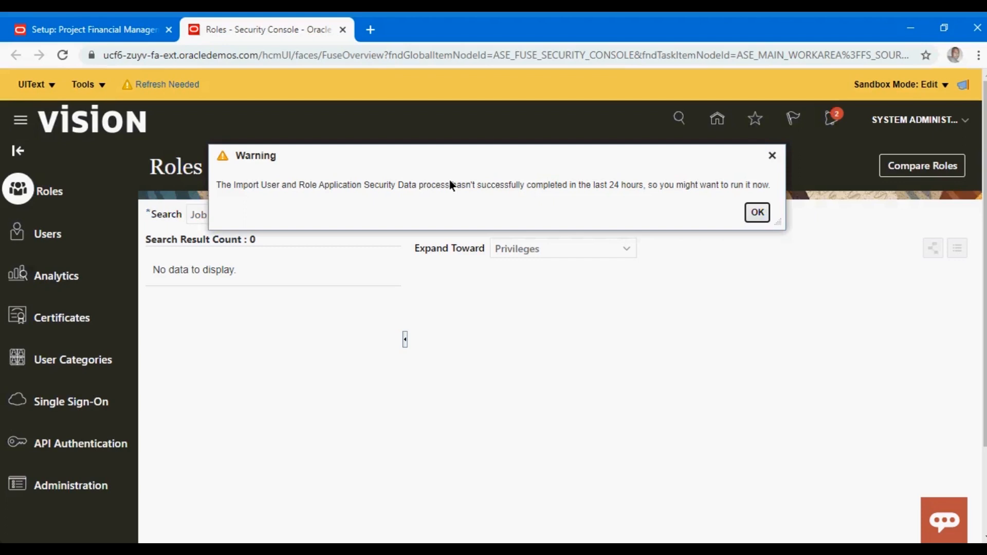
click(757, 212)
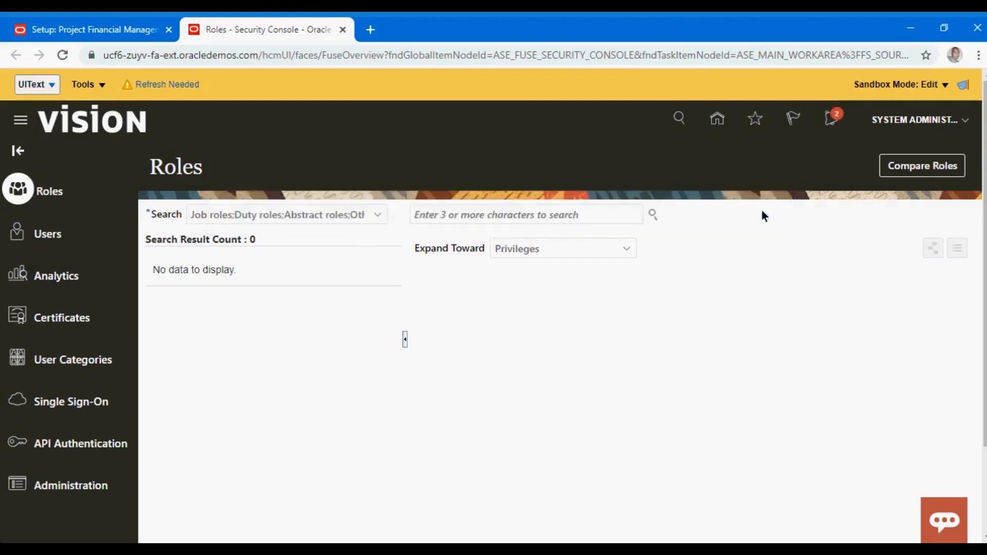
mouse_move(376, 222)
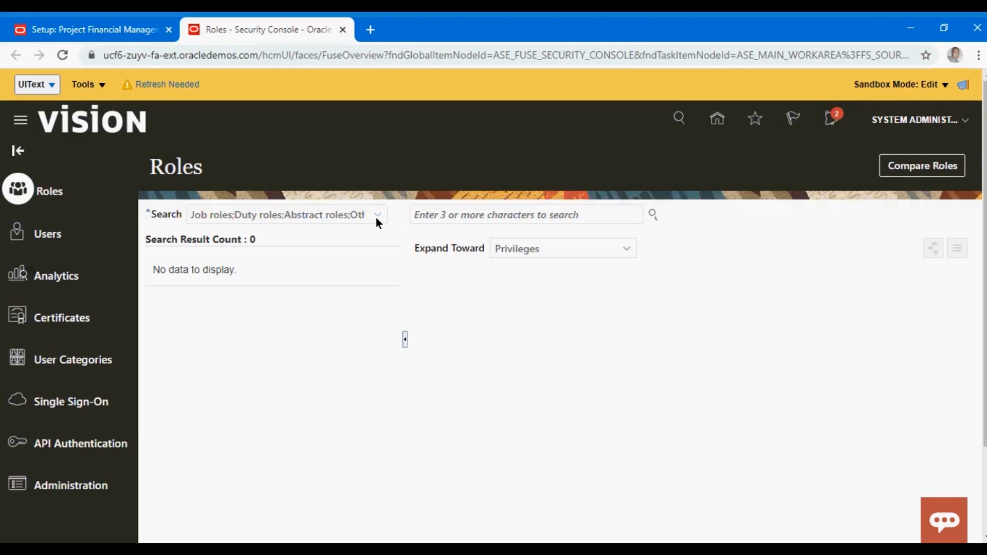
mouse_move(465, 218)
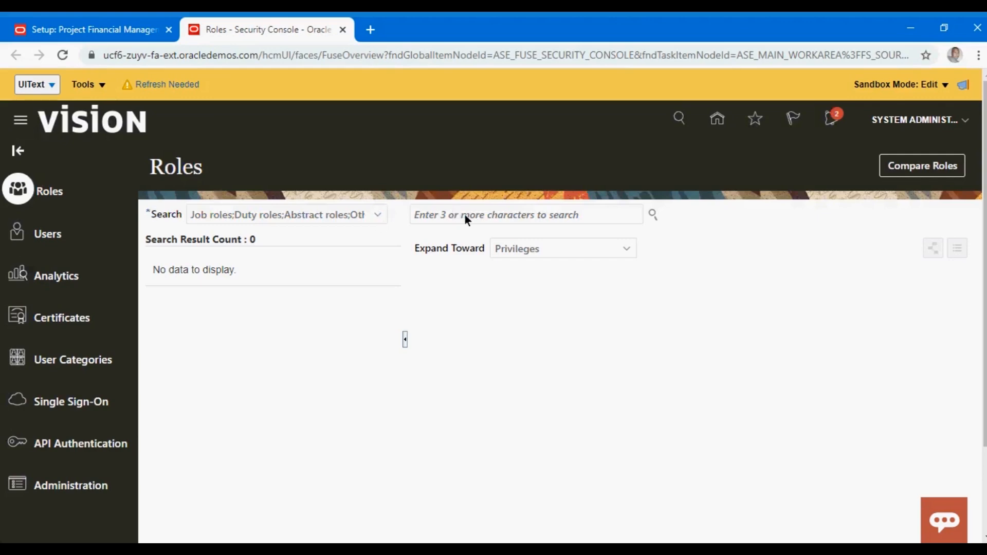
Search roles for 'Accounts Payable' and scroll through the suggested job roles and privileges.
click(525, 215)
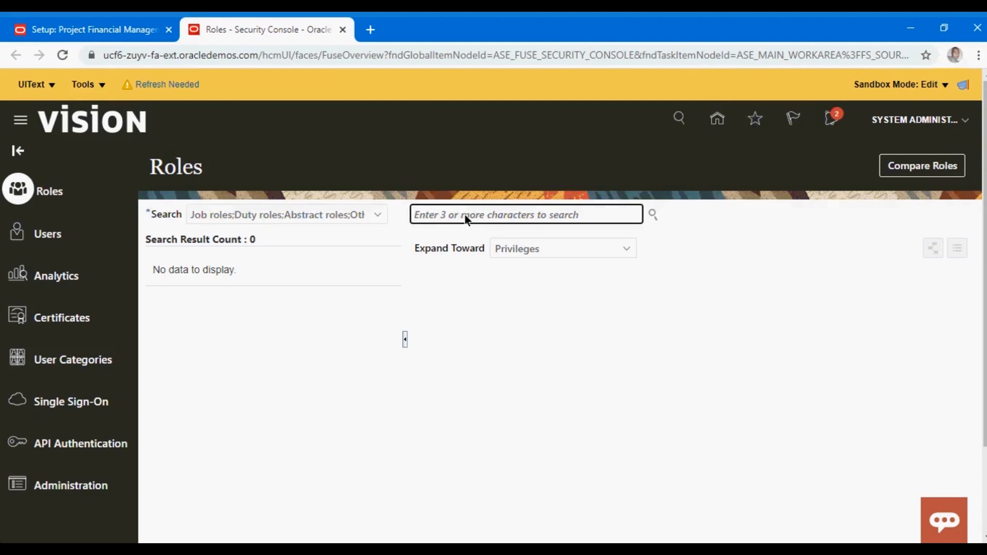
text(Acc)
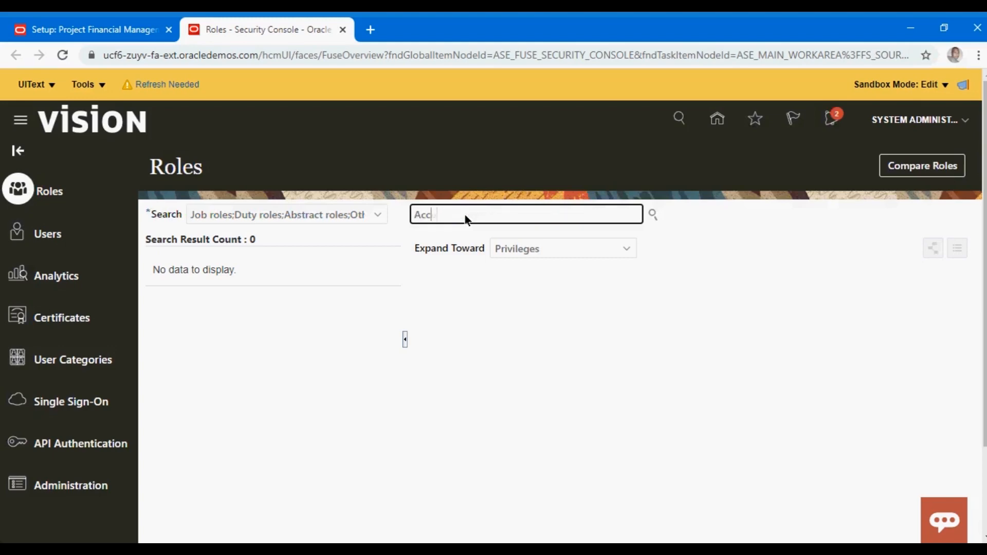
text(ounts)
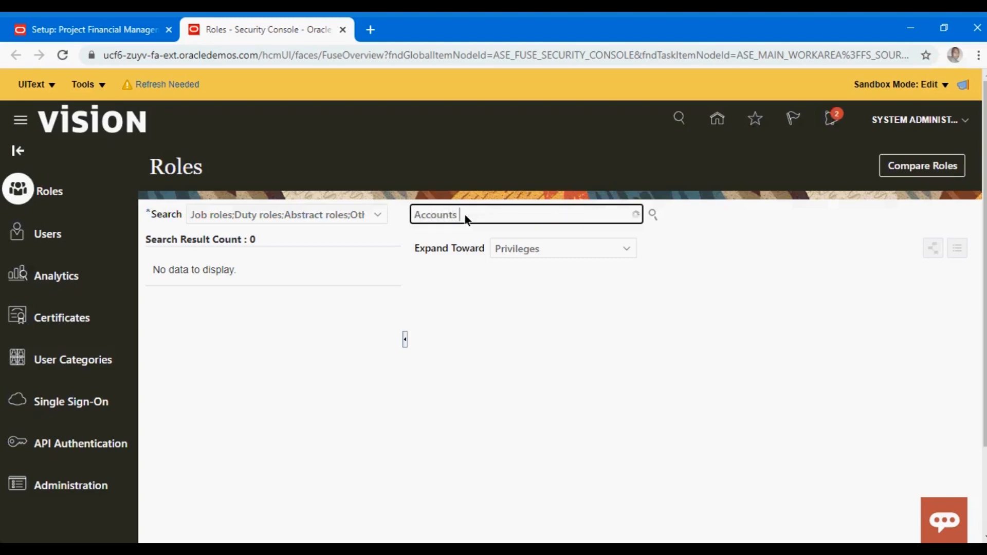
text(Payable)
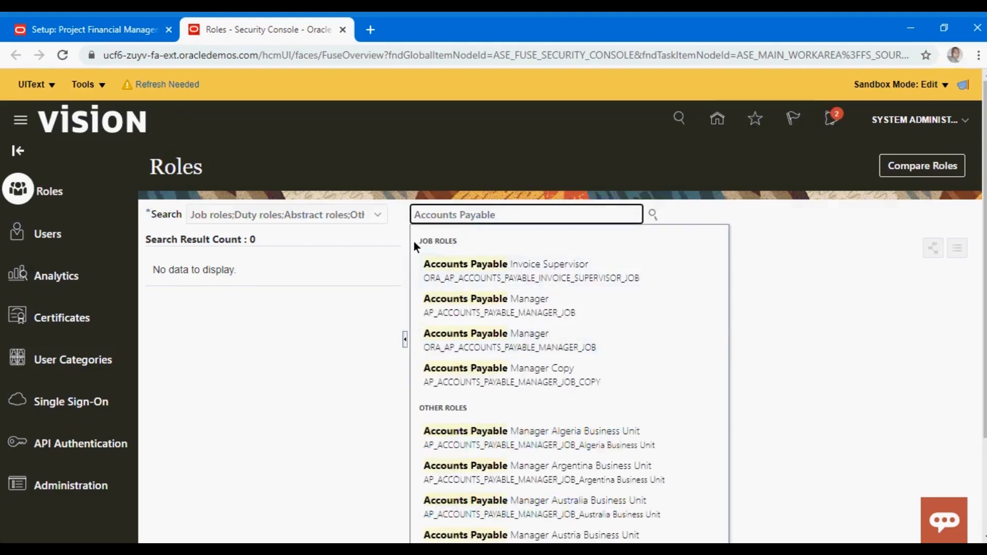
mouse_move(472, 246)
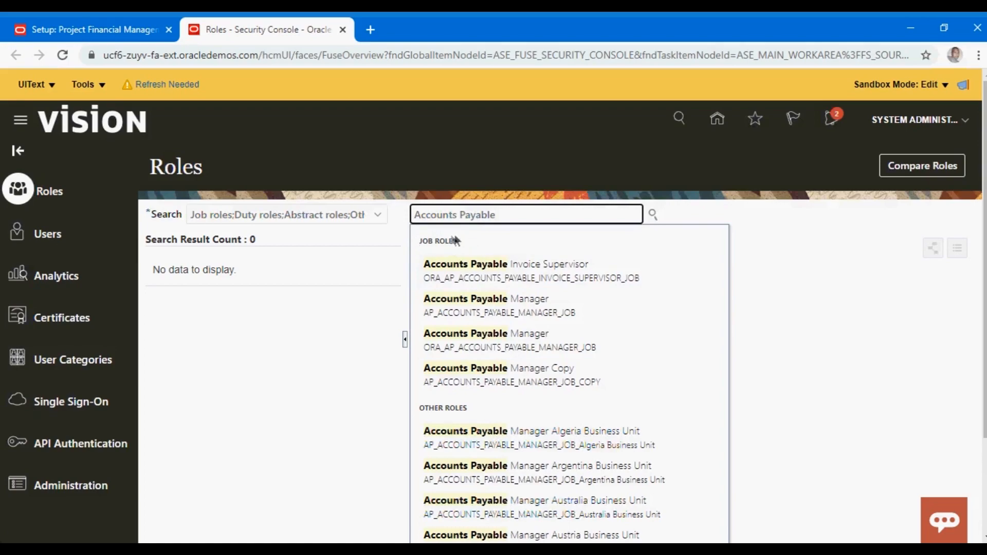
scroll(down, 3)
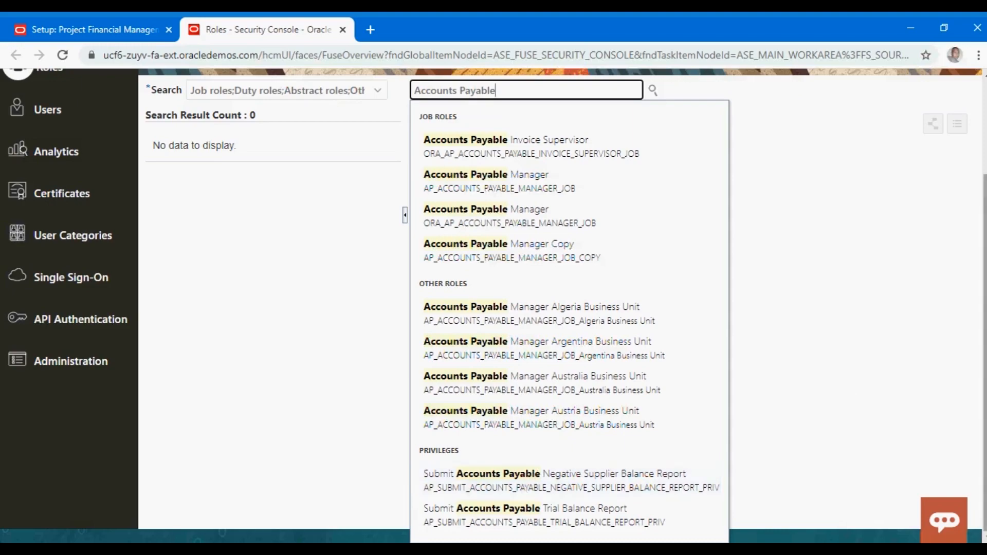
scroll(up, 3)
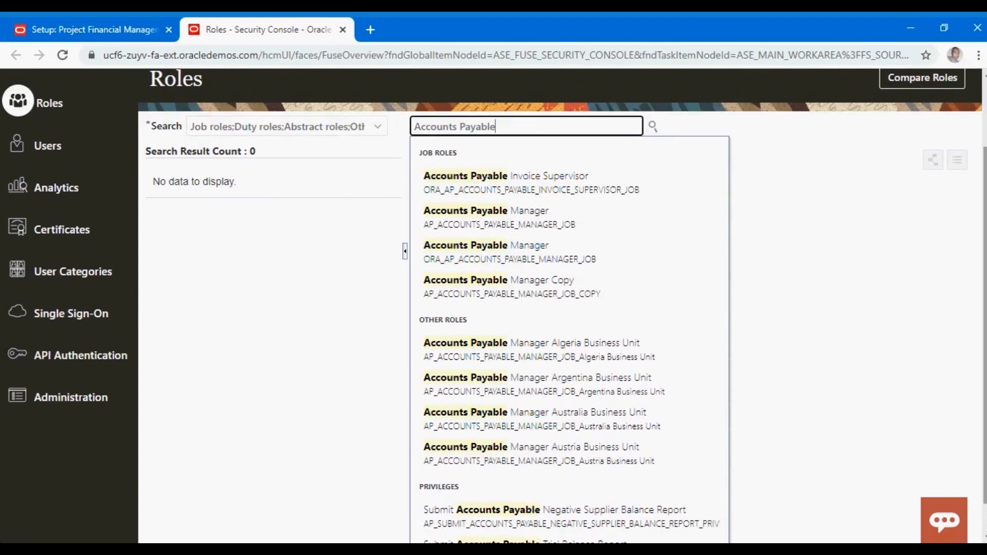
Trim the role search to 'Account' and scroll the suggested roles and privileges.
key(Backspace)
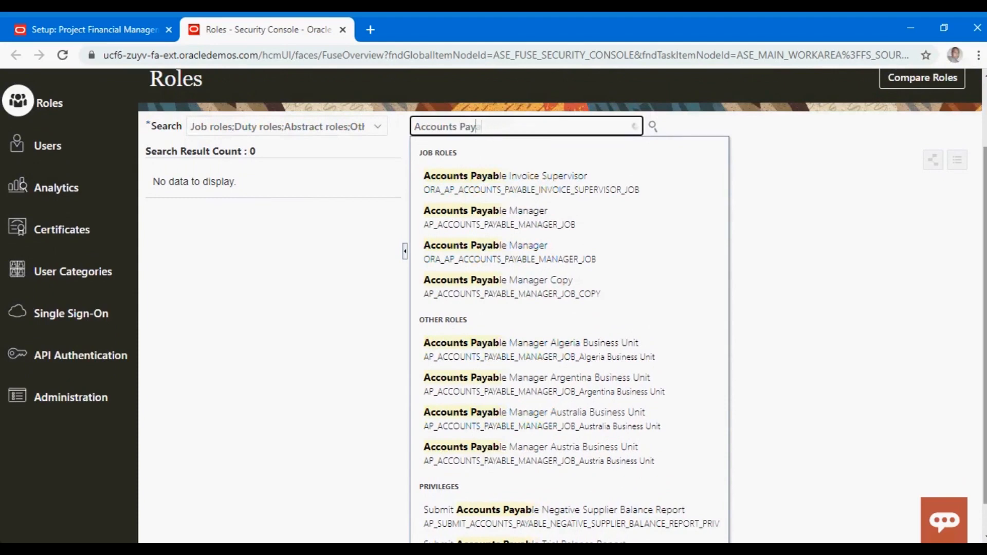
key(Backspace)
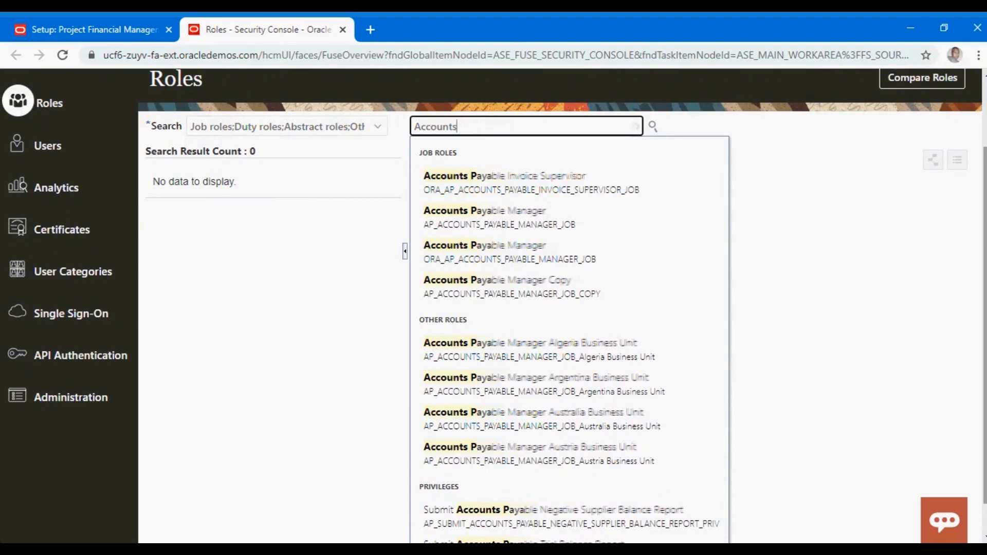
key(Backspace)
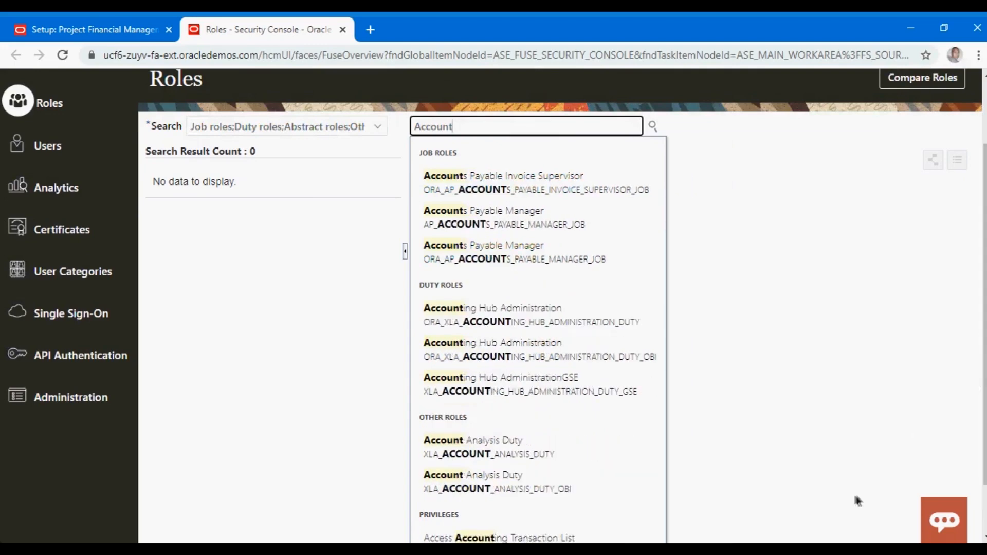
mouse_move(479, 300)
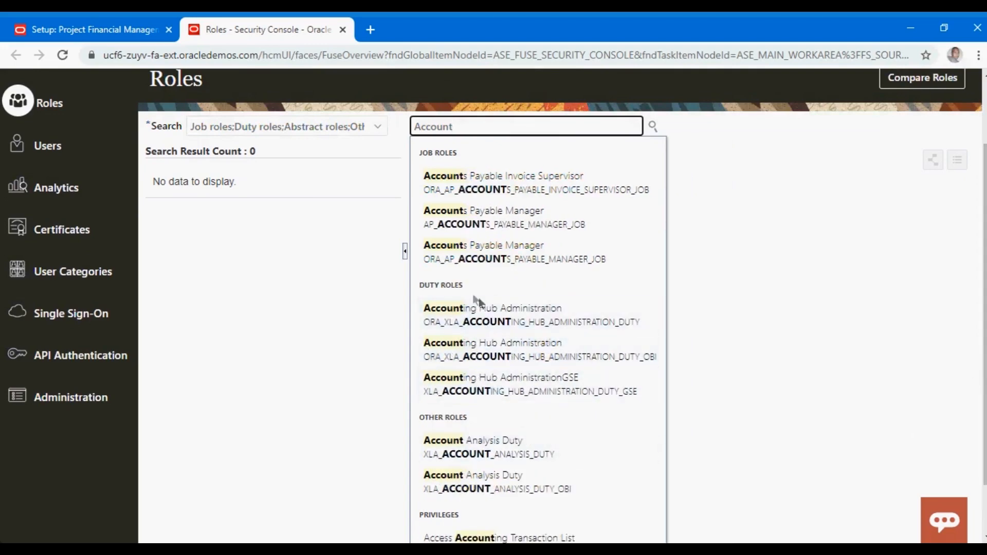
mouse_move(464, 224)
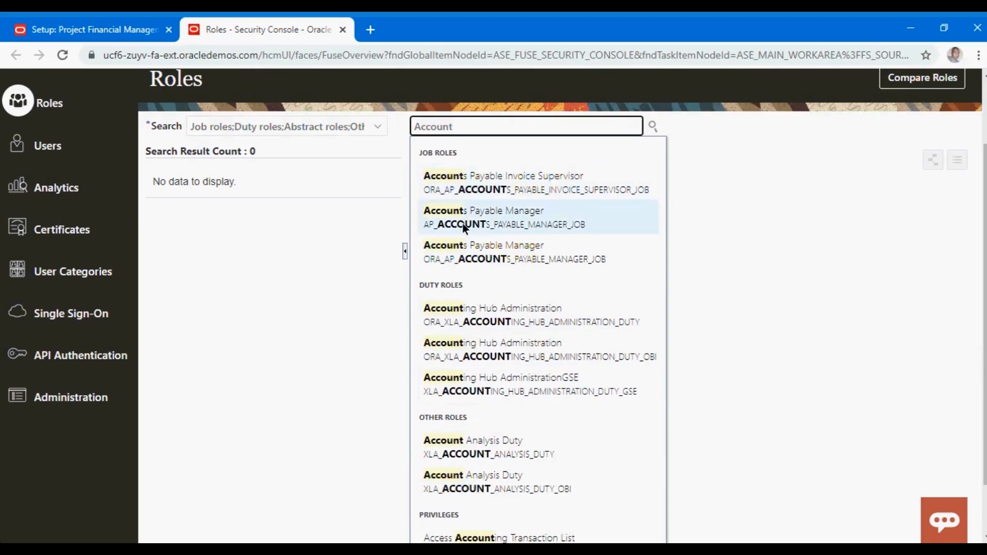
mouse_move(466, 349)
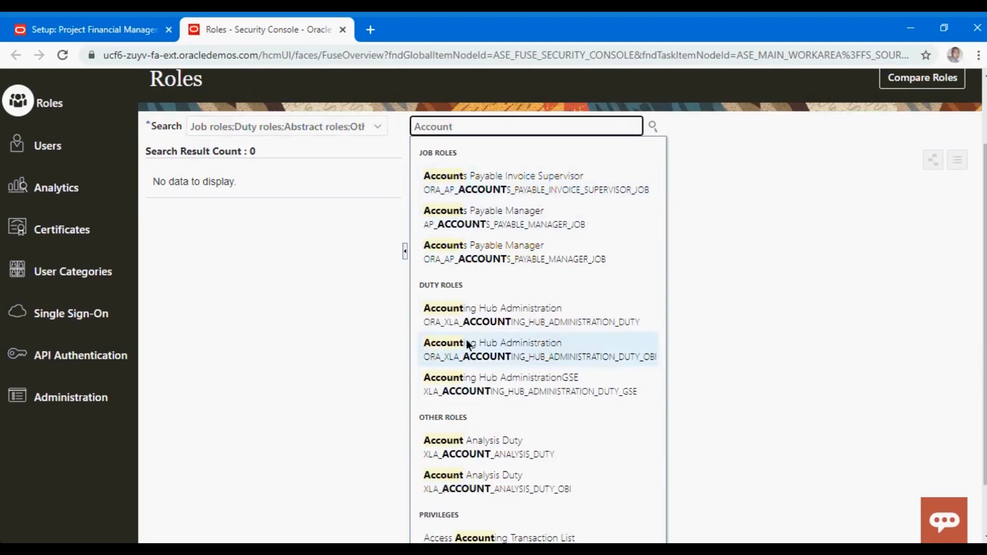
mouse_move(447, 251)
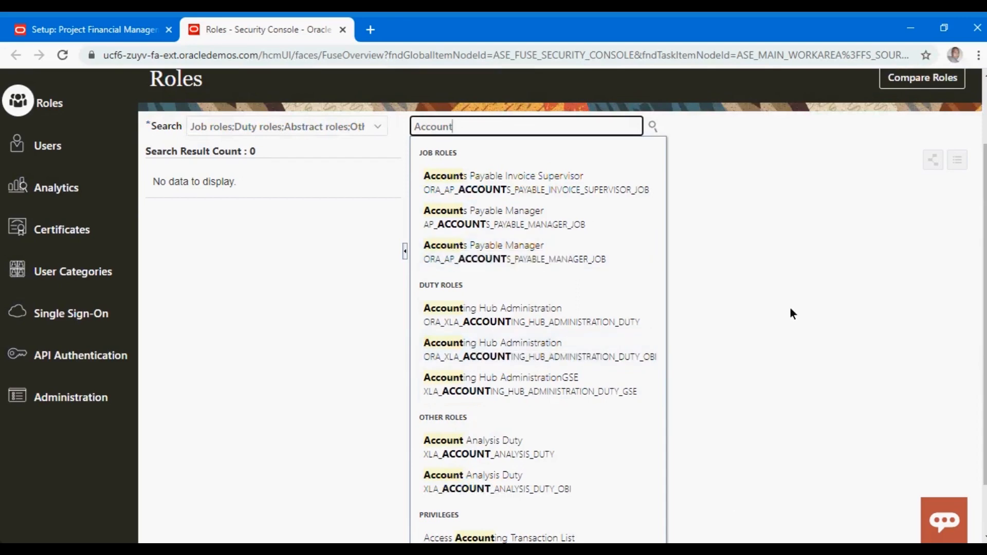
scroll(down, 3)
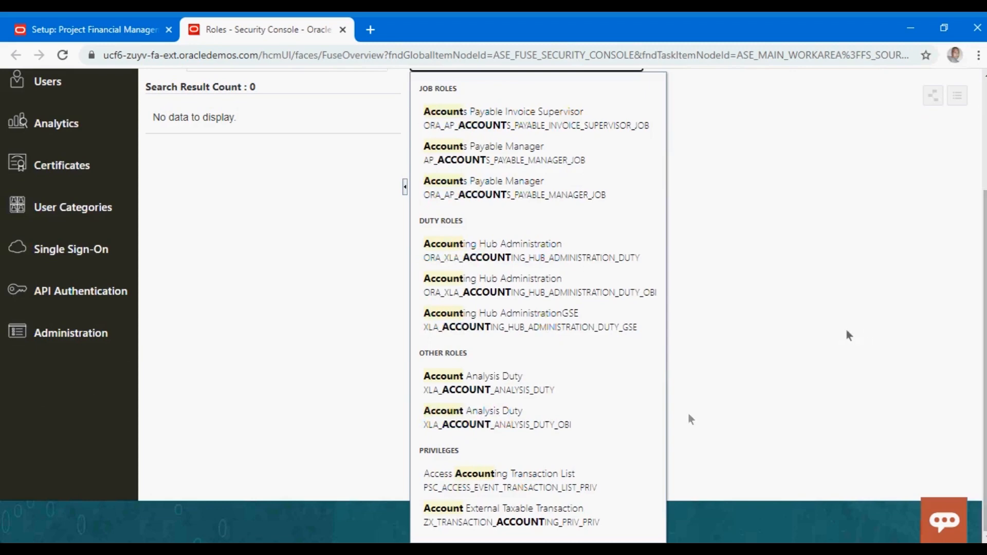
mouse_move(531, 479)
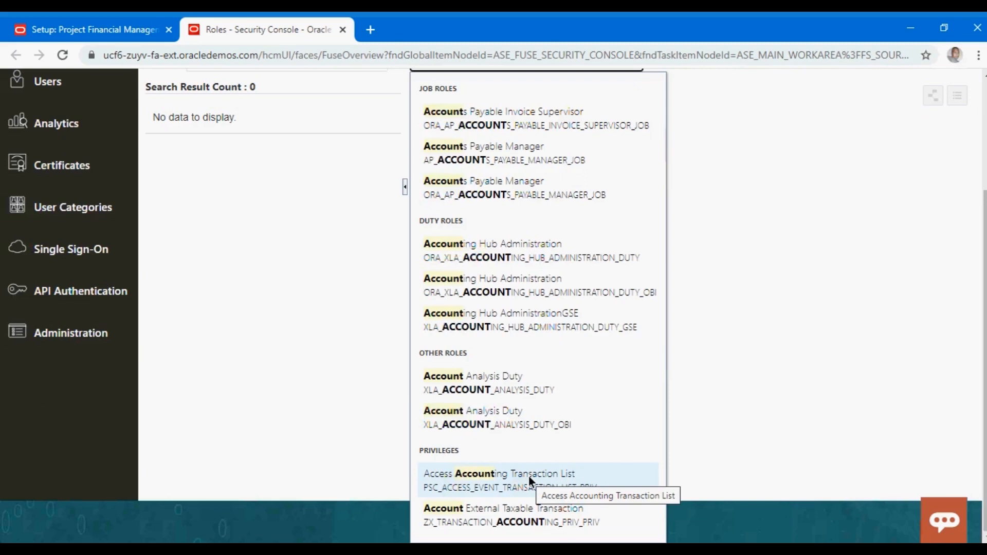
mouse_move(220, 234)
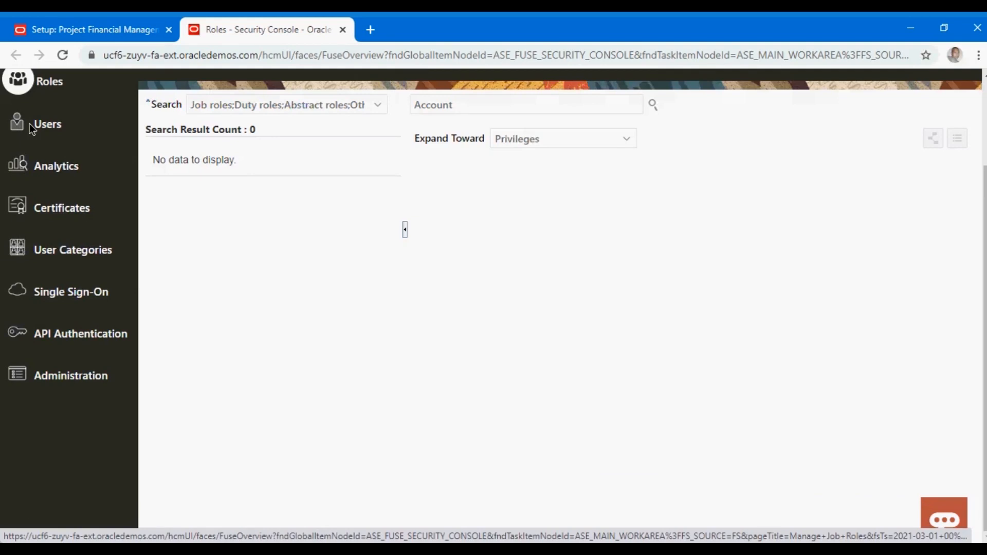
Visit the Users page briefly, then return to Roles and select the empty search box.
click(47, 123)
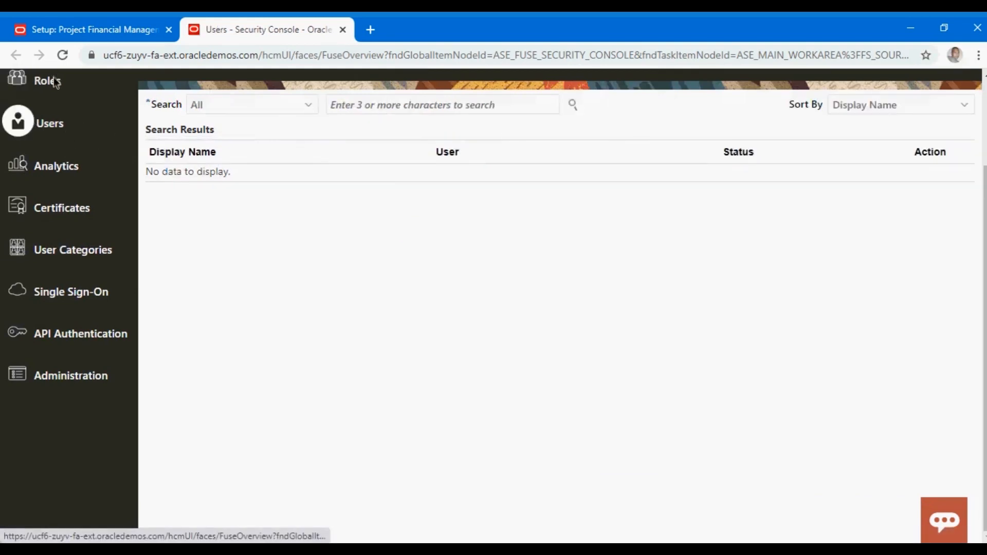
mouse_move(45, 81)
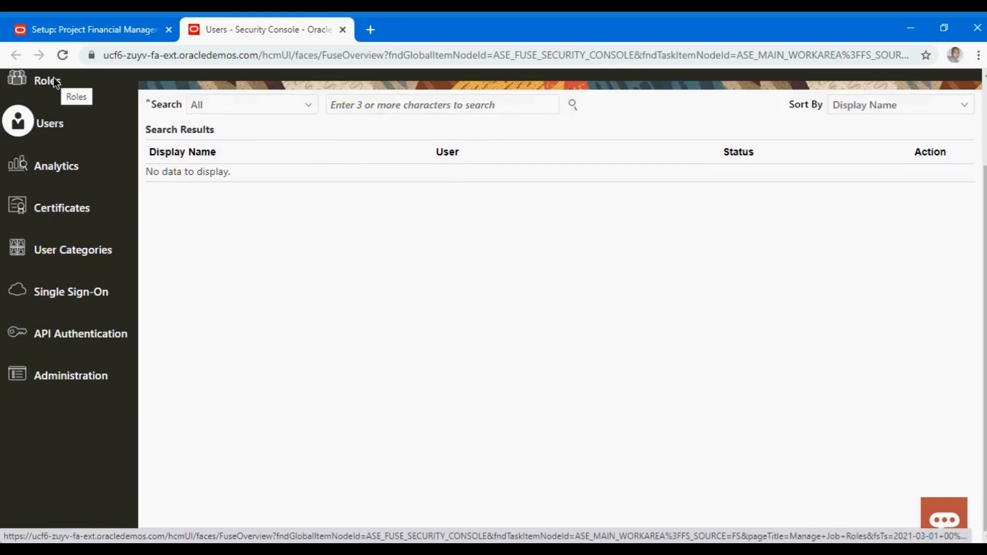
mouse_move(53, 84)
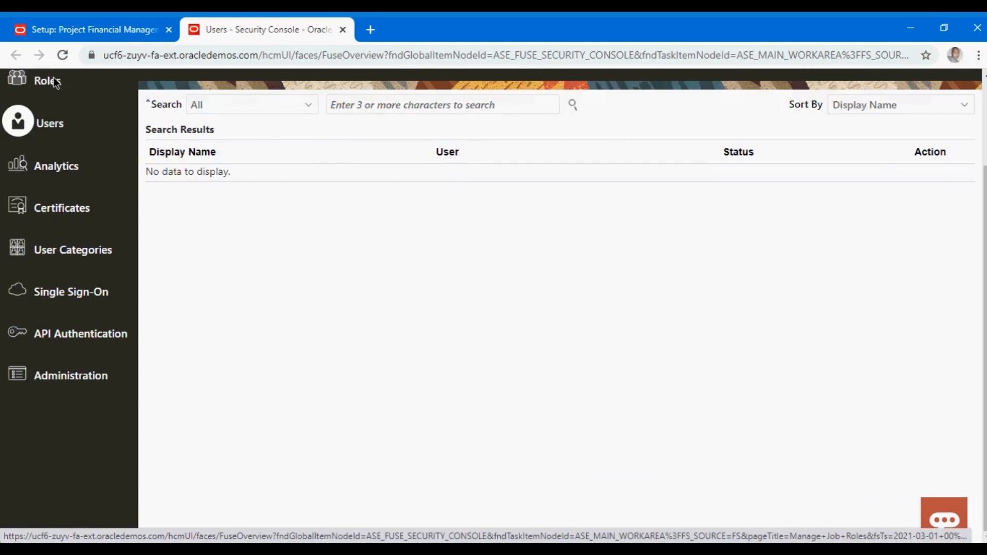
click(45, 81)
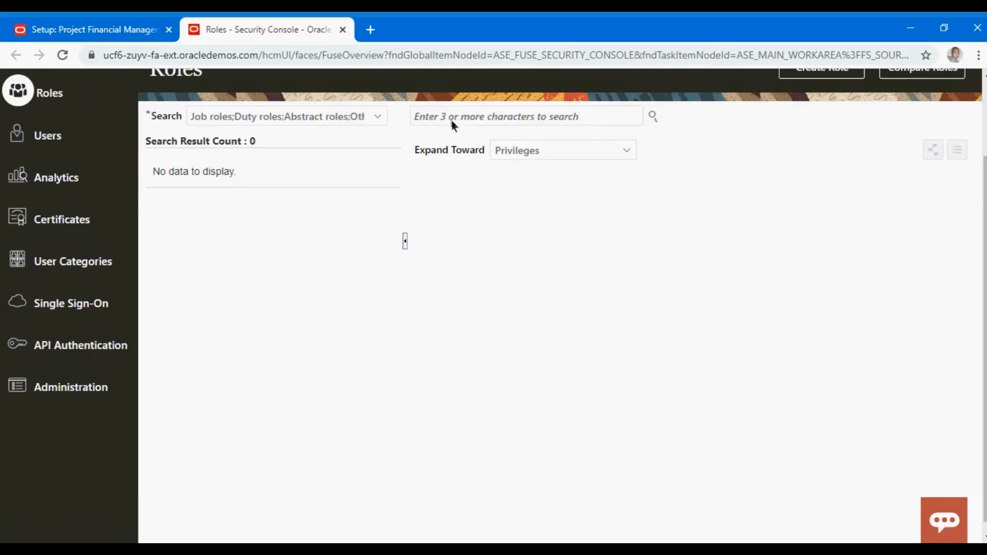
click(525, 116)
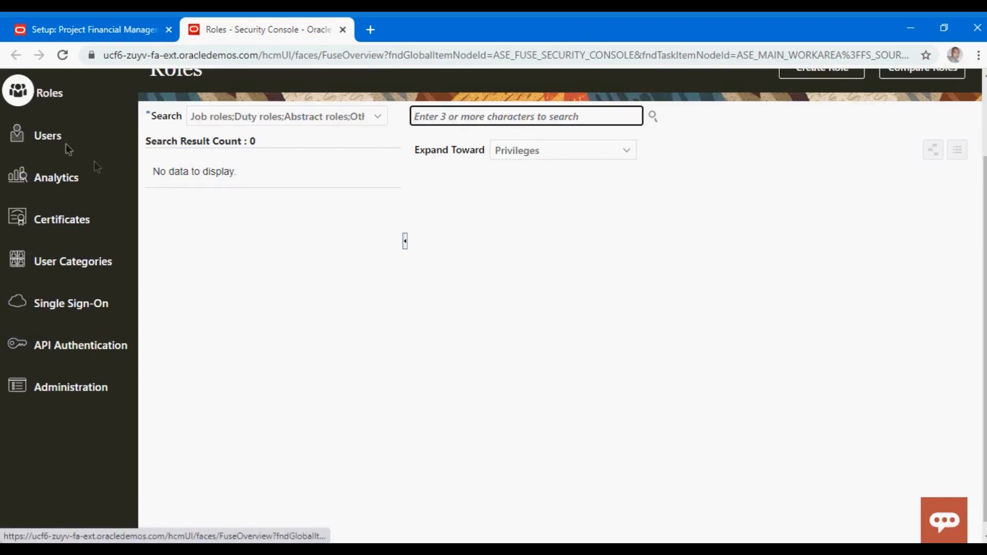
Search user accounts for 'casey', listing six matching active users.
click(48, 135)
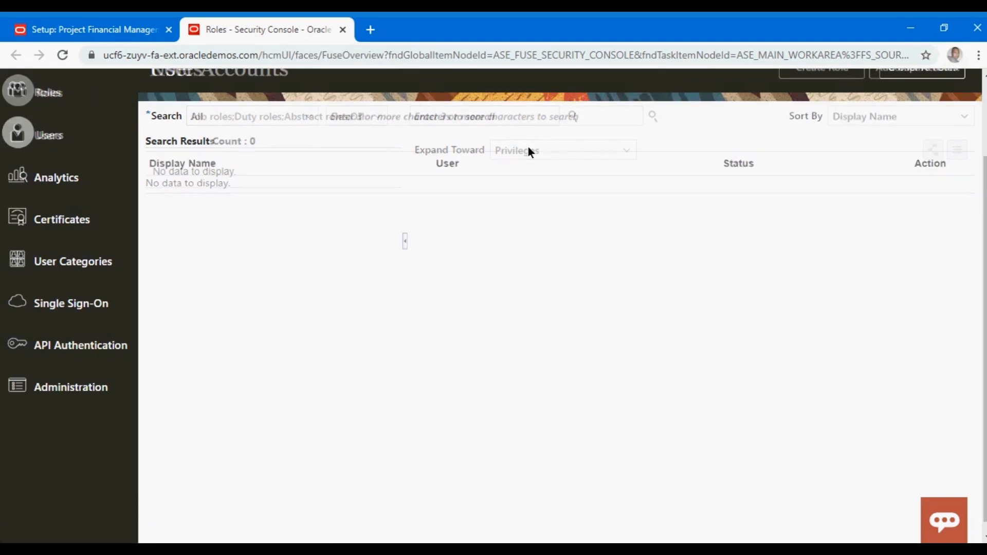
text(cas)
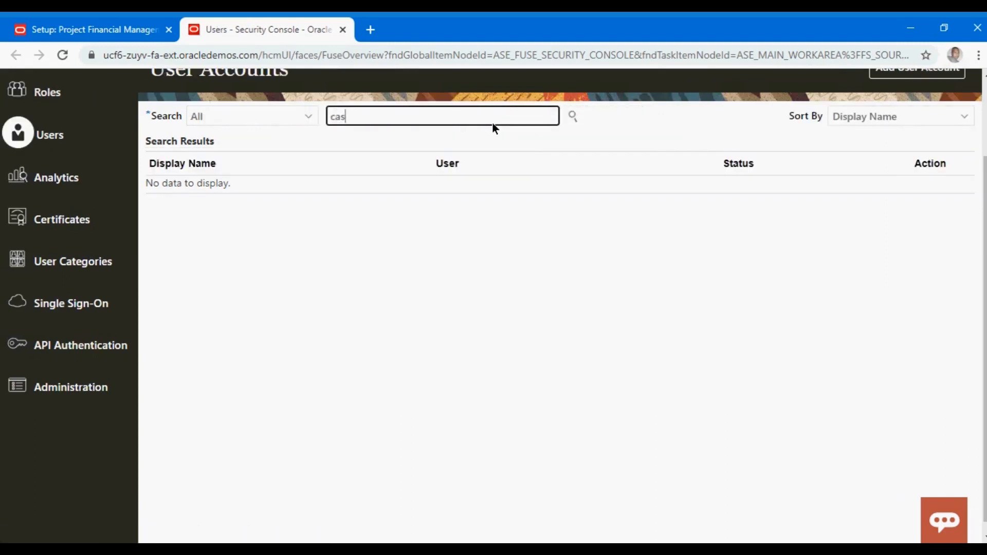
text(ey)
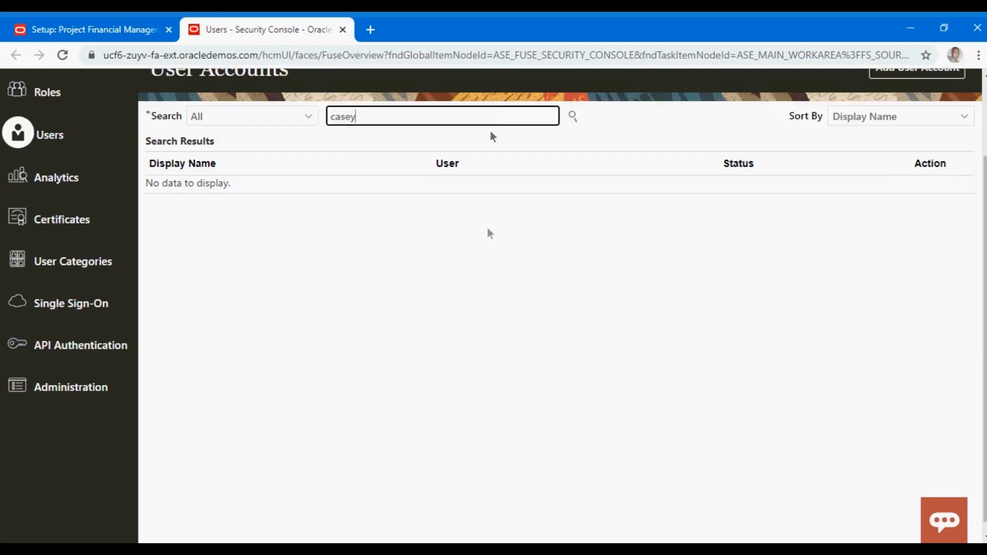
click(571, 116)
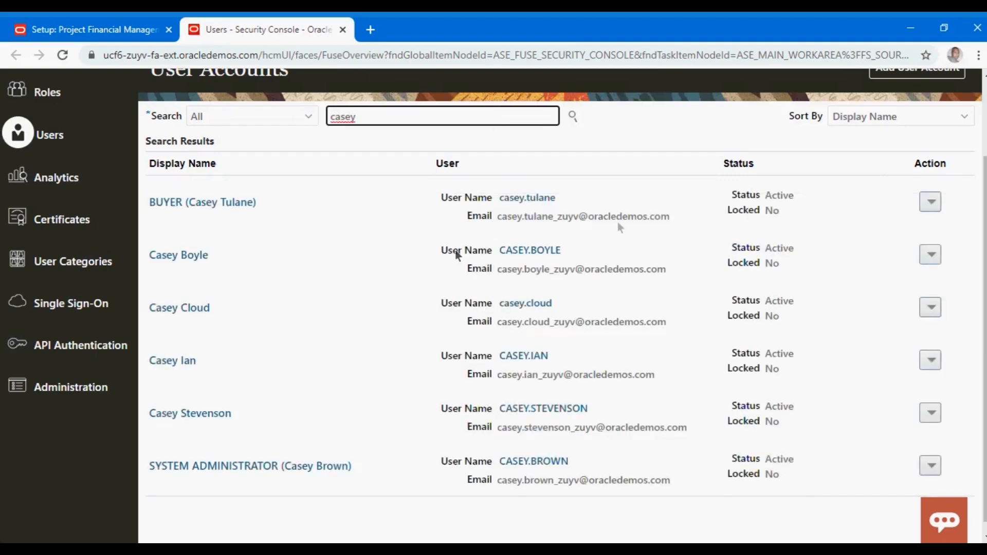
mouse_move(299, 340)
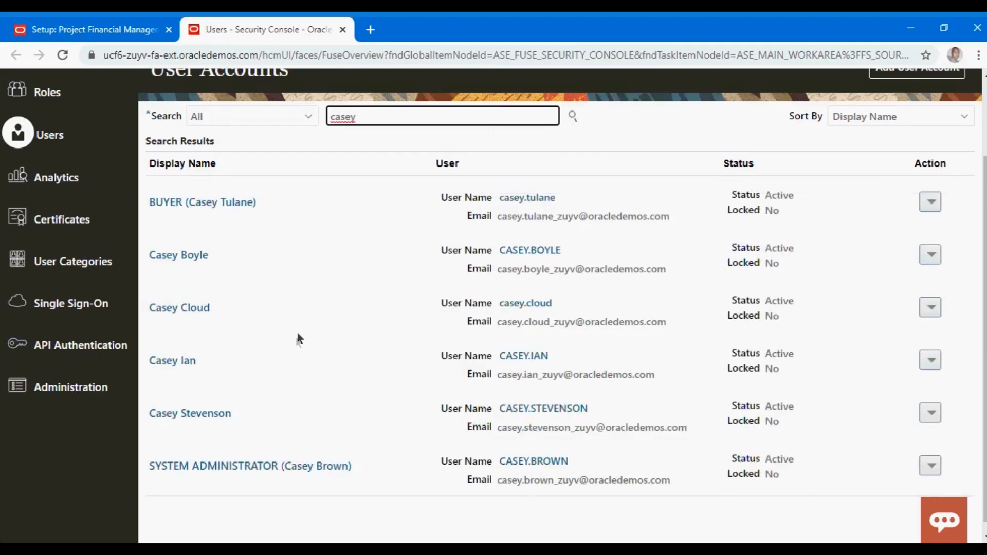
mouse_move(236, 423)
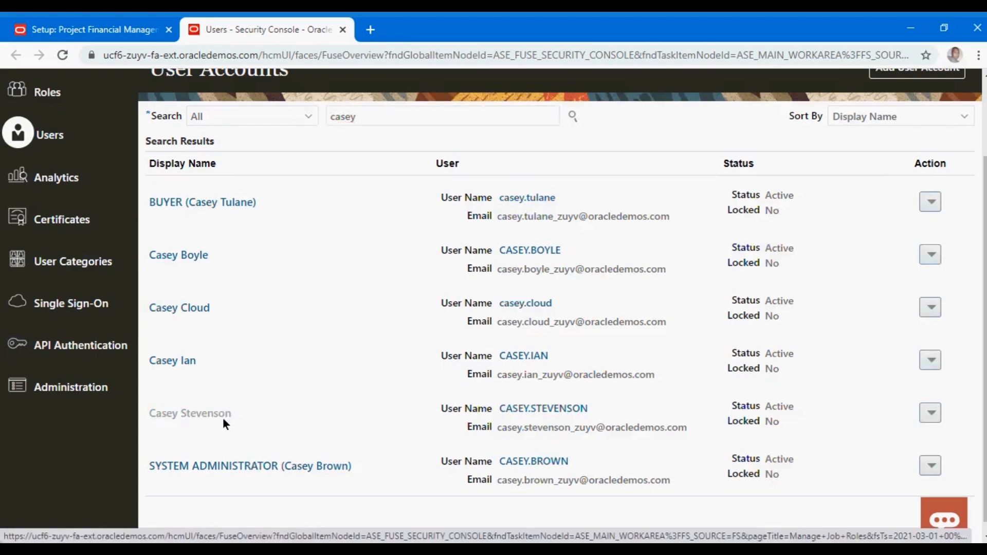
click(189, 412)
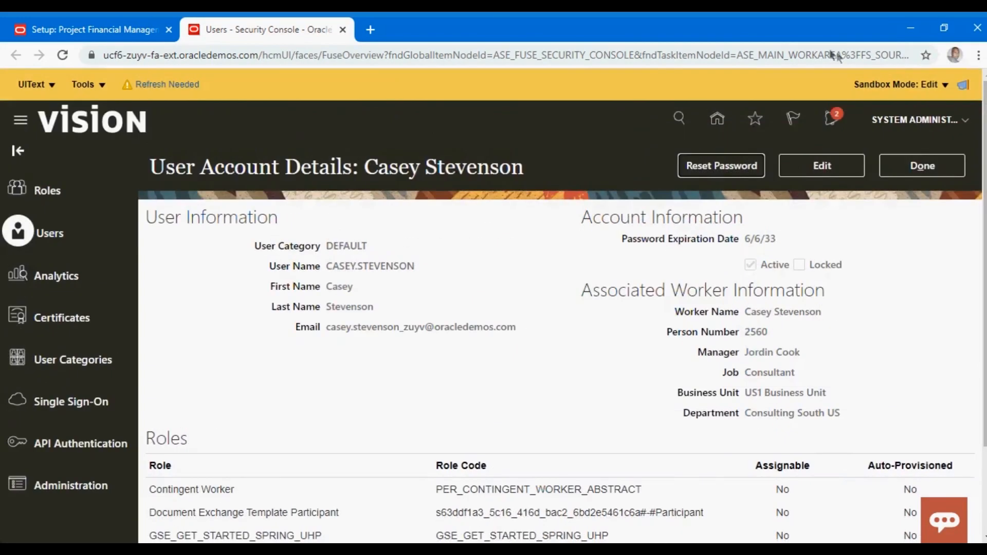
click(821, 166)
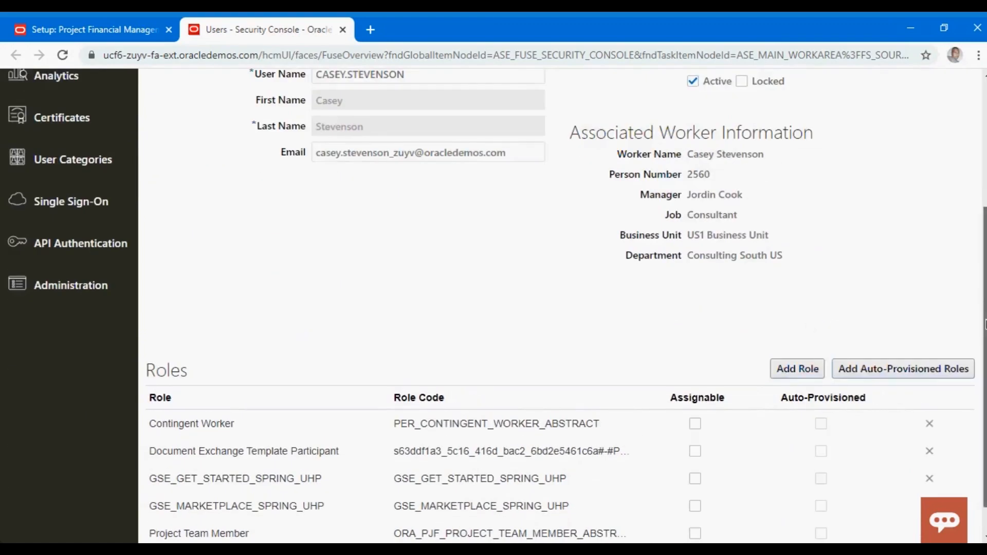
scroll(down, 3)
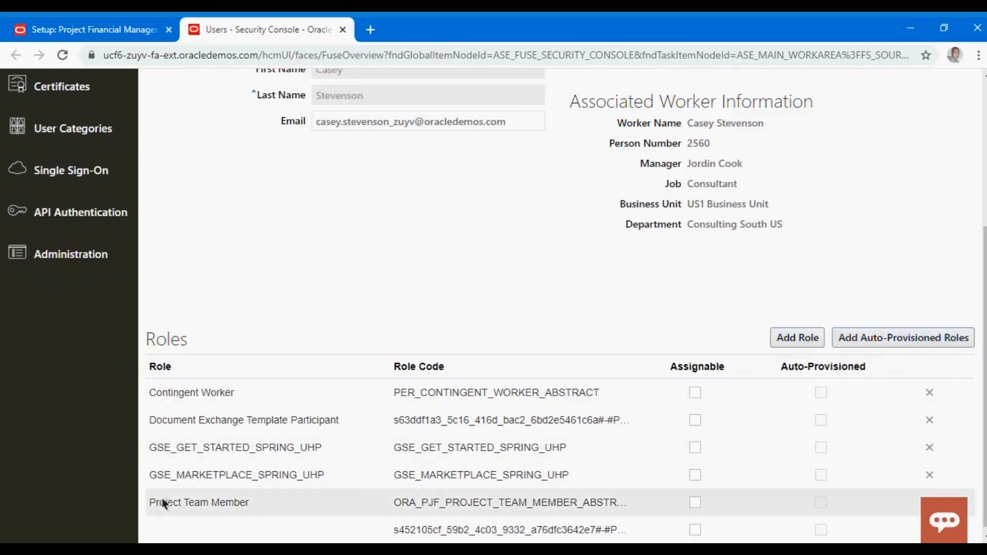
scroll(down, 3)
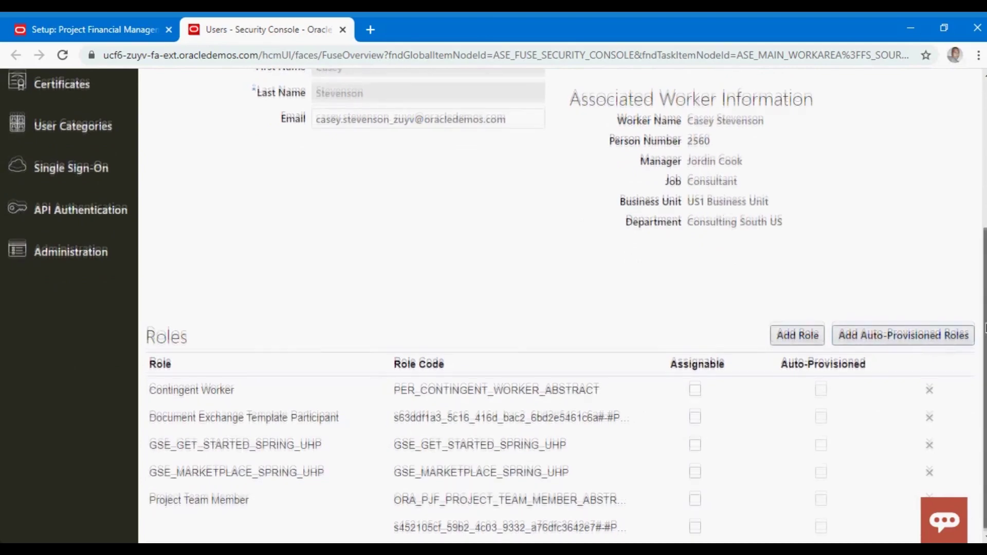
scroll(up, 3)
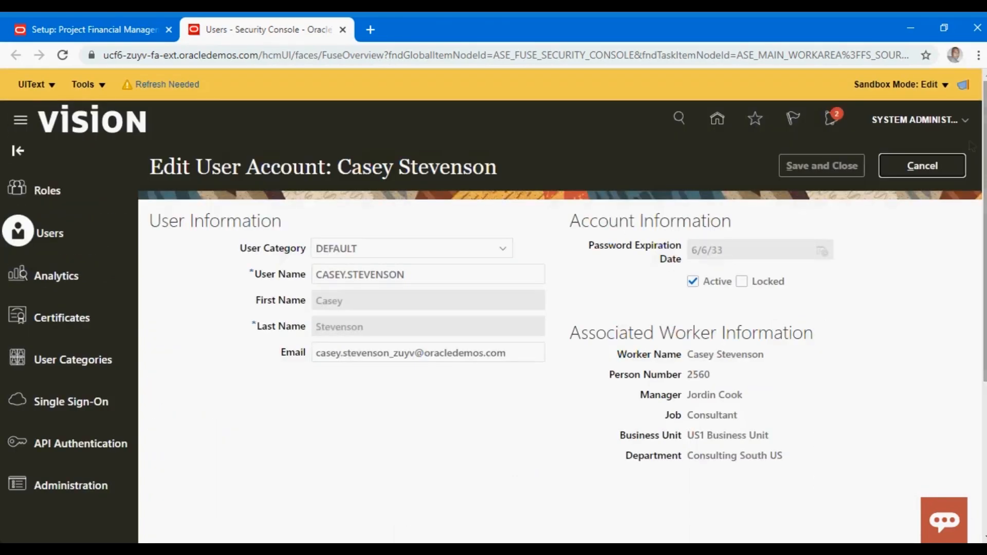
mouse_move(947, 171)
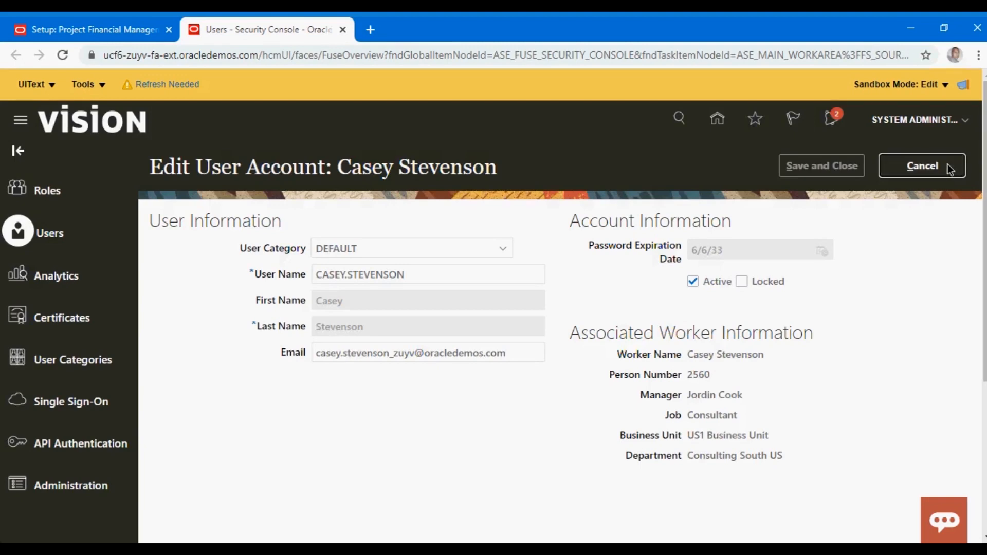
click(921, 166)
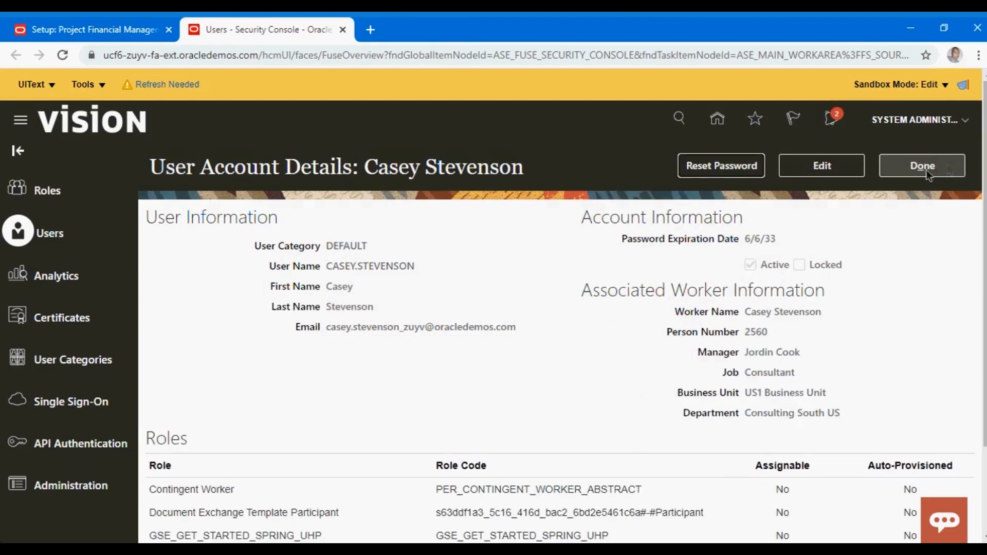
click(920, 165)
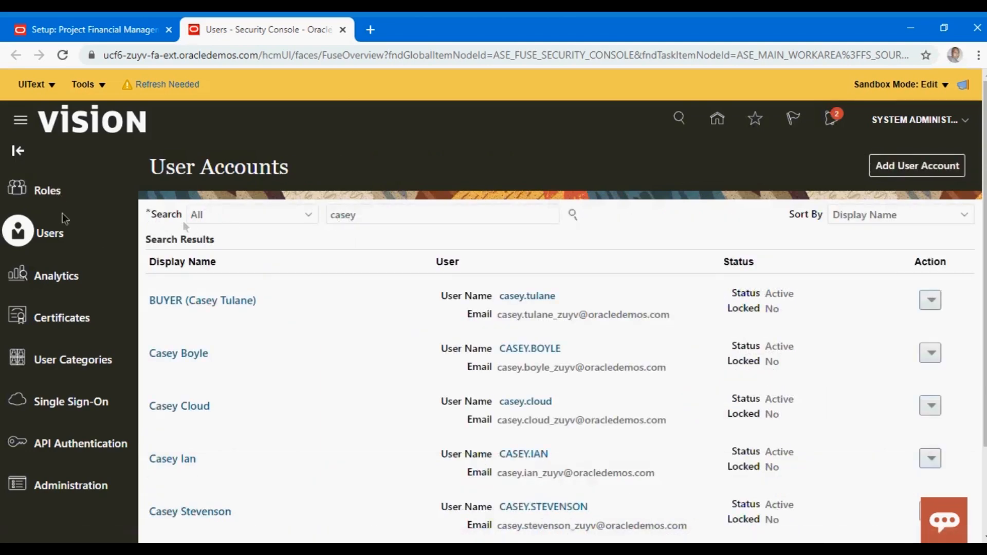
mouse_move(48, 190)
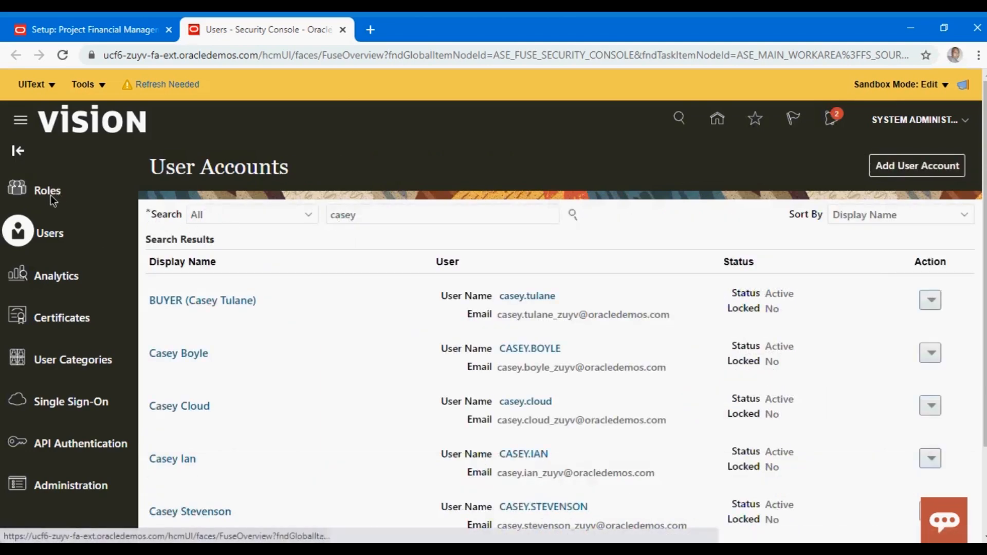
Search Roles for 'Custom' and show the Custom BL Admin role's inherited hierarchy.
click(47, 190)
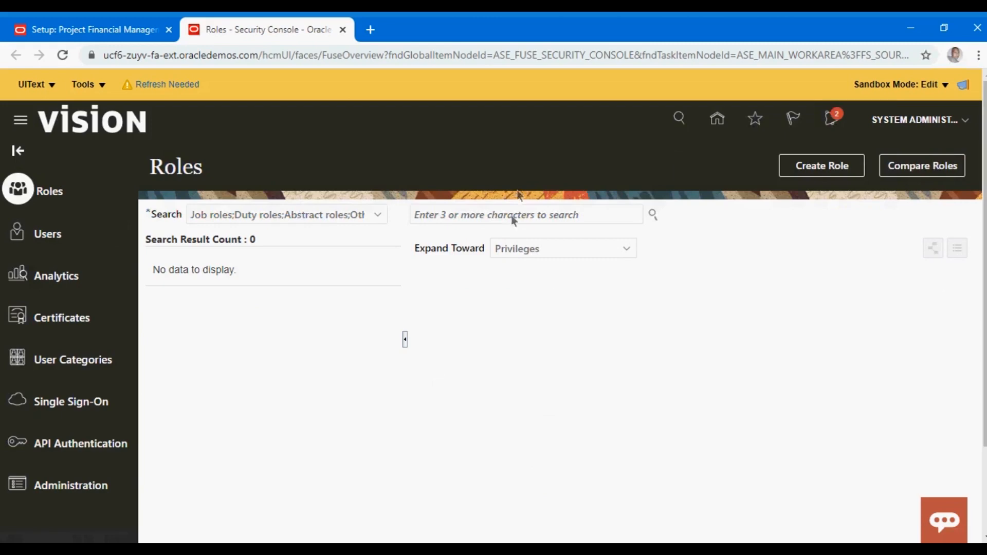
text(Cust)
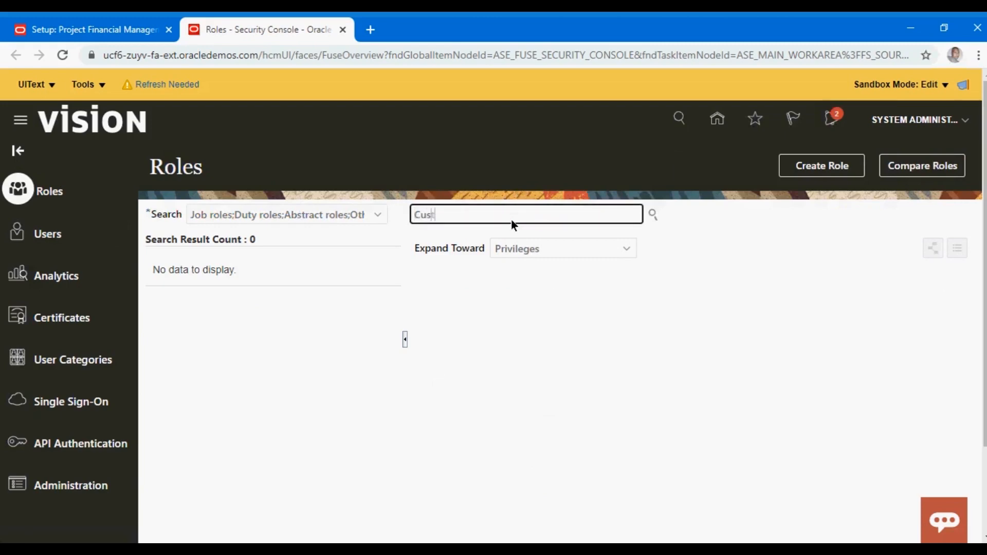
text(tm)
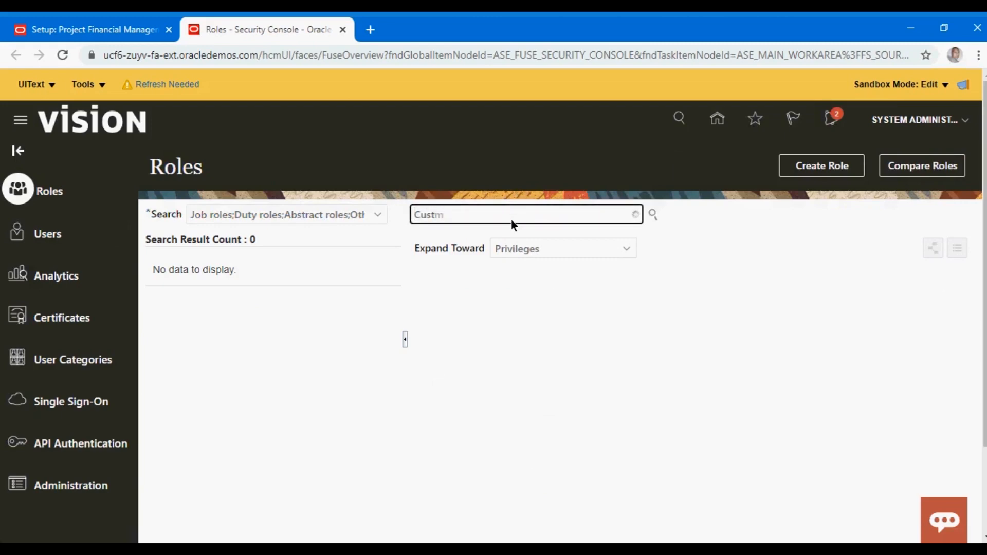
text(o)
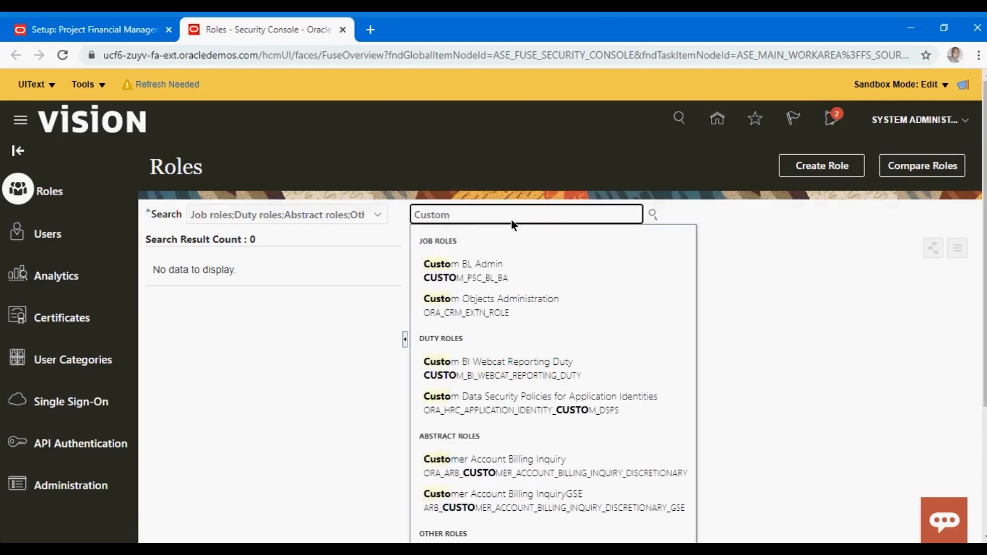
mouse_move(501, 277)
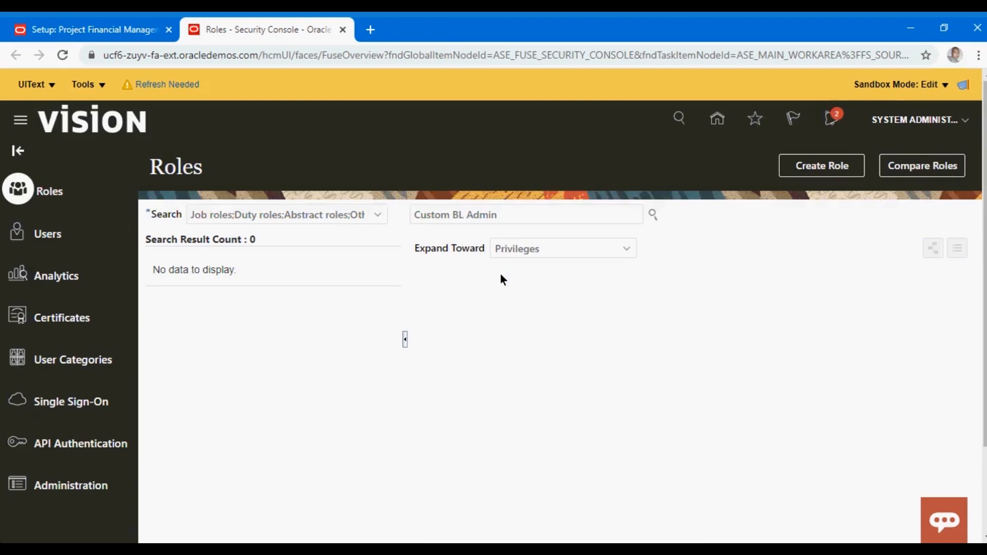
click(652, 214)
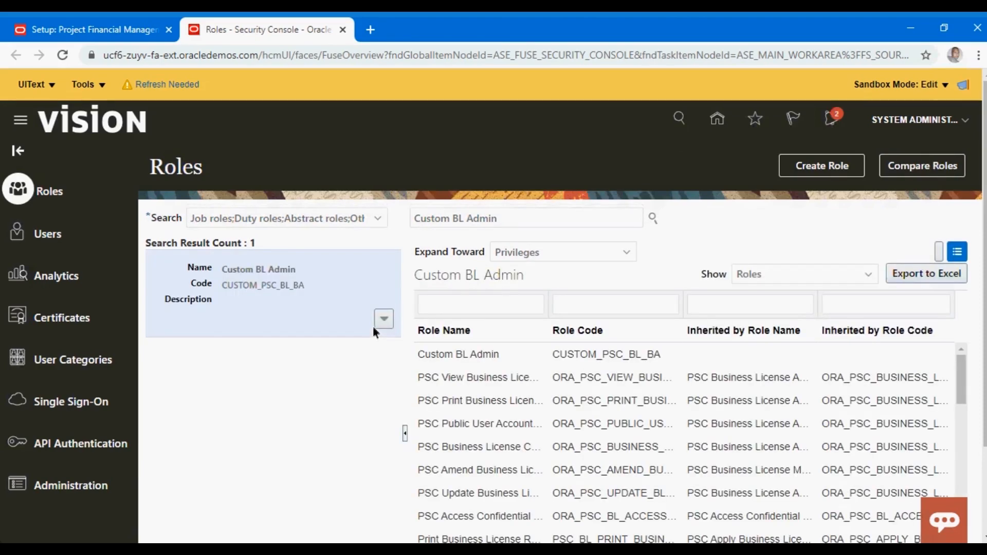
Show the Custom BL Admin role's action menu with edit, copy and compare options.
click(382, 319)
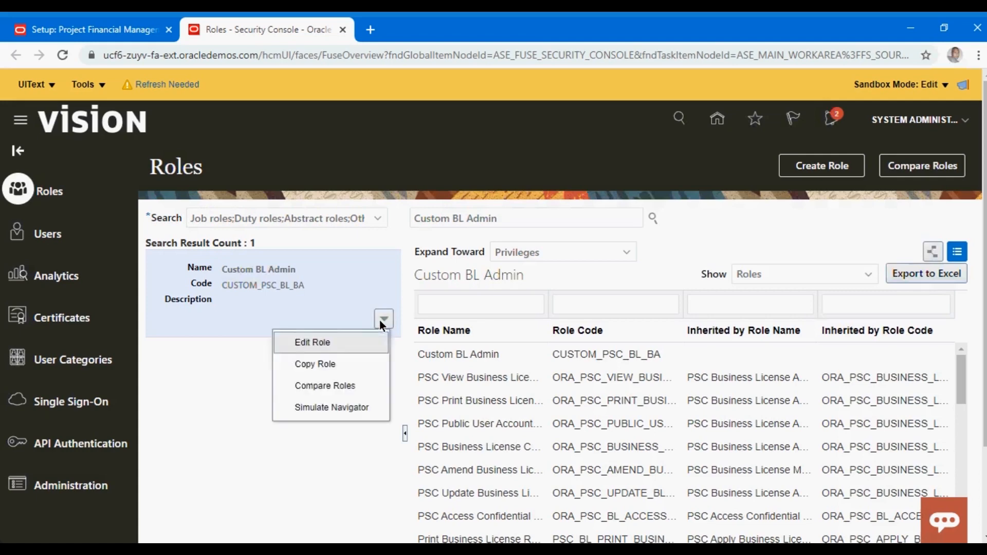
mouse_move(349, 342)
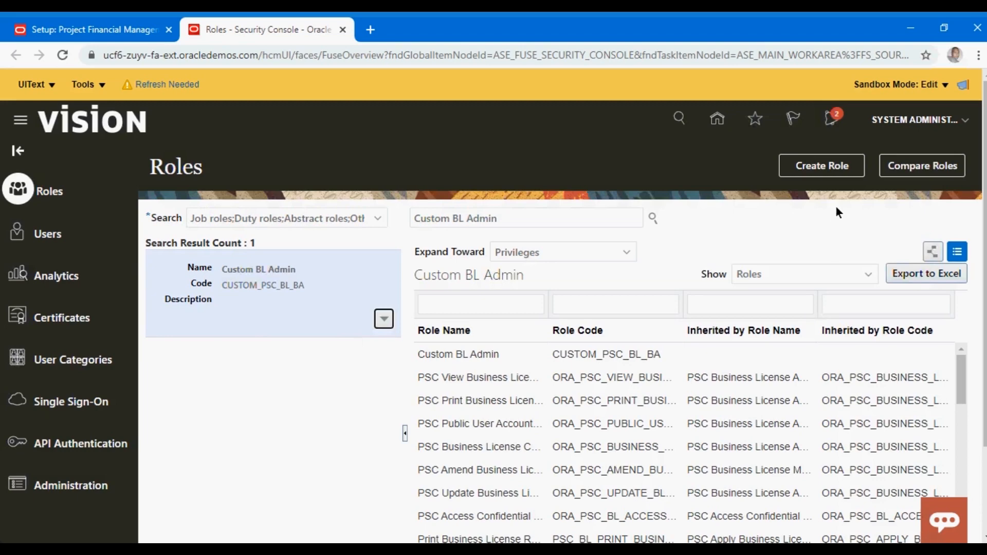
mouse_move(865, 222)
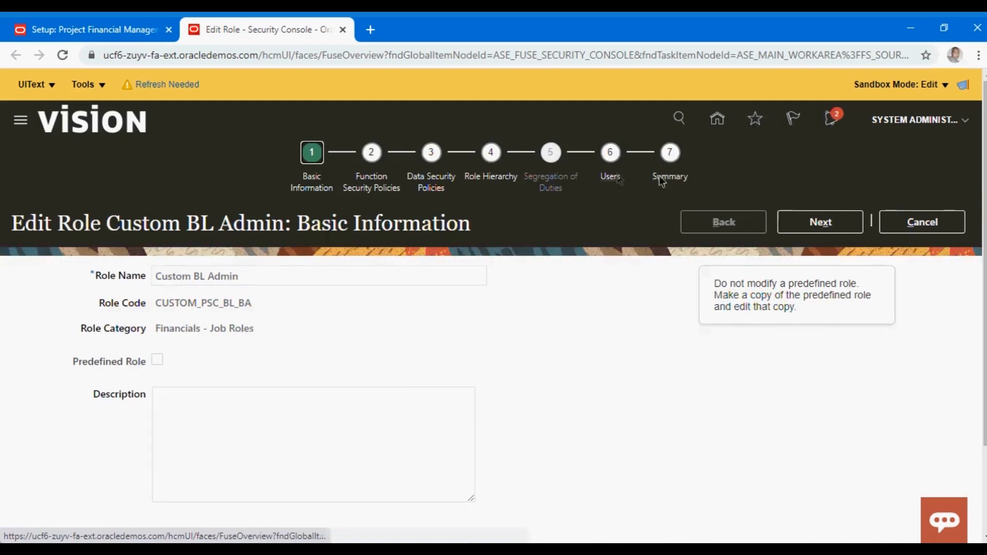
mouse_move(352, 269)
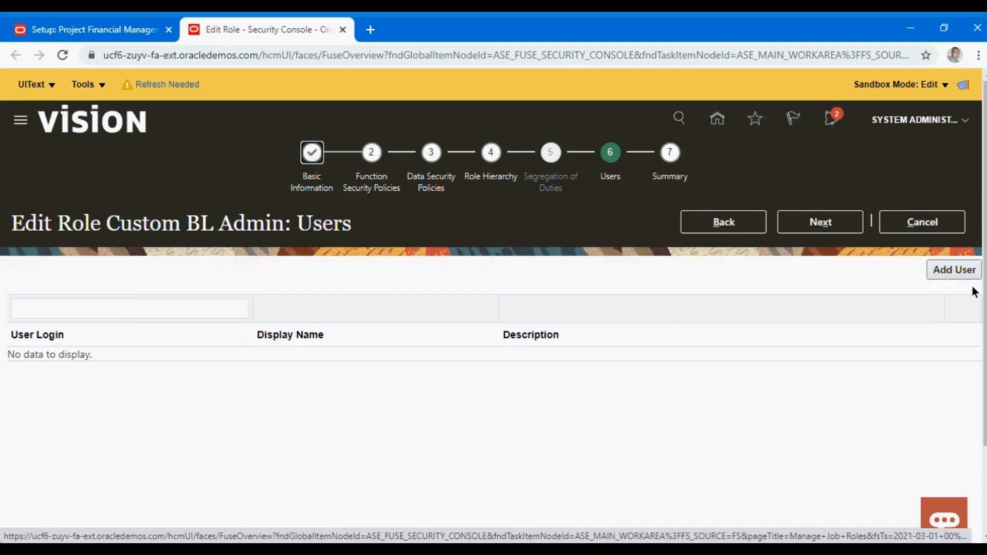
mouse_move(900, 217)
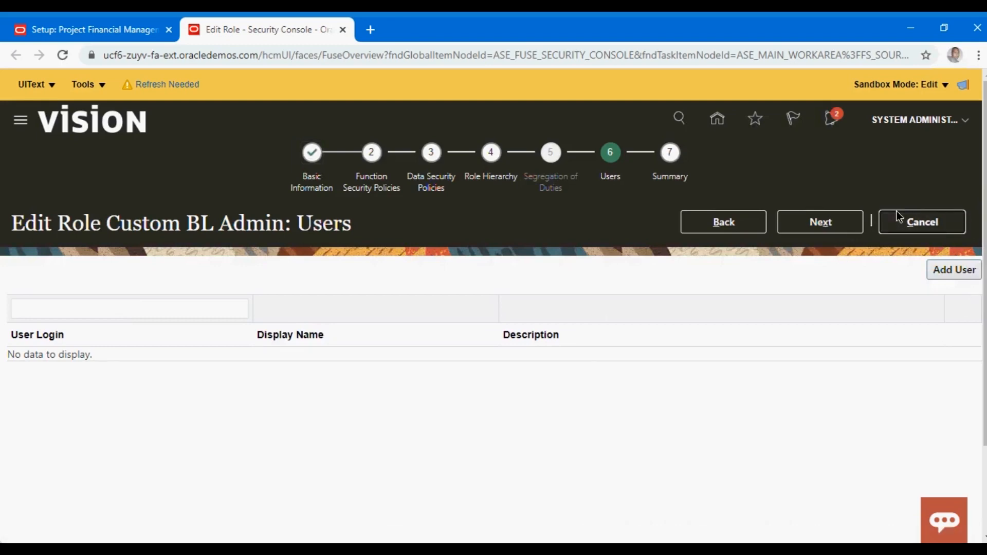
Cancel the Custom BL Admin edit wizard without saving, returning to its role hierarchy.
click(920, 221)
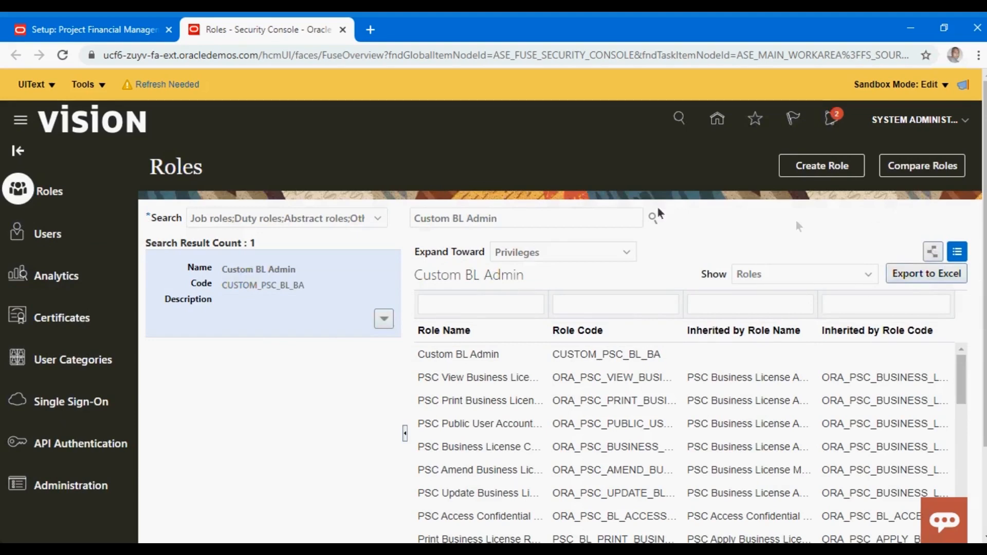
mouse_move(426, 231)
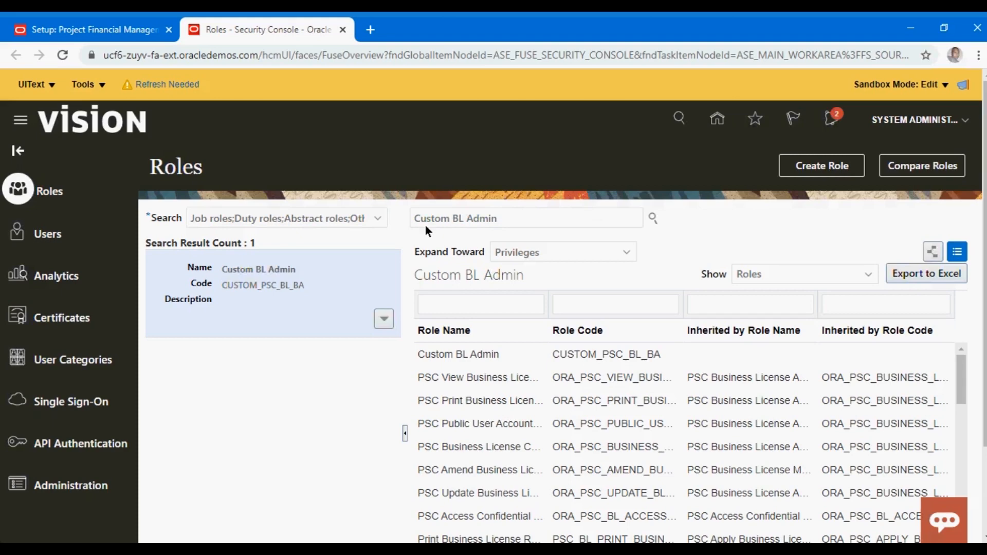
mouse_move(111, 261)
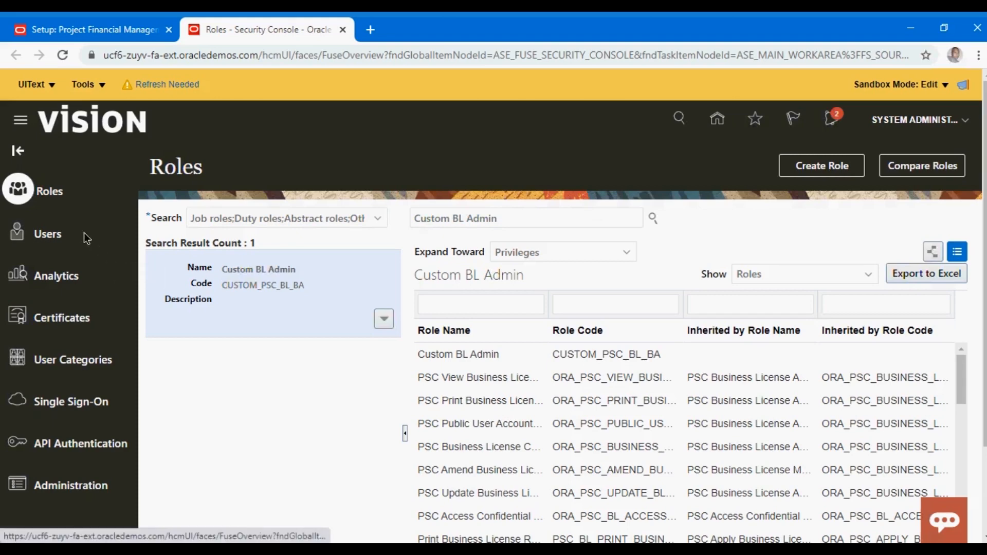
mouse_move(871, 184)
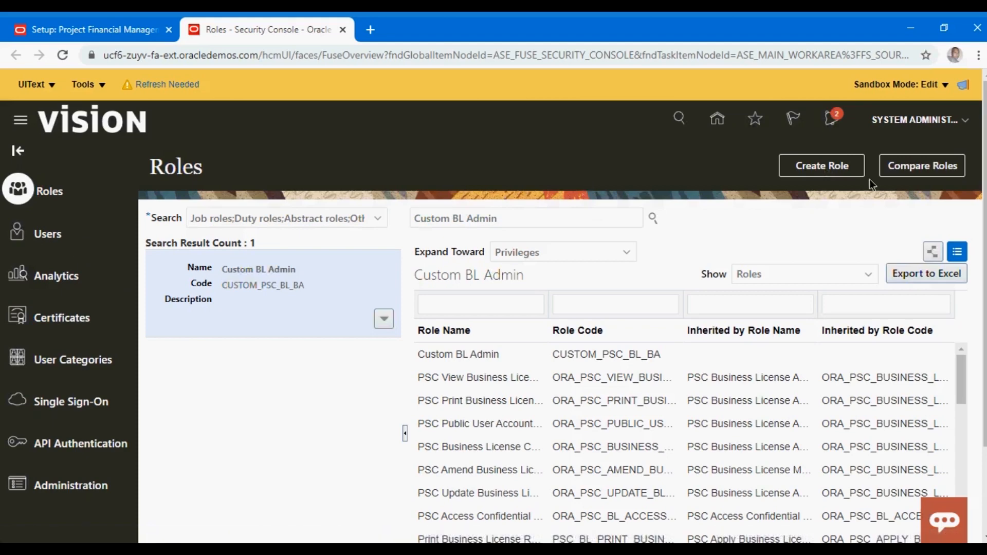
mouse_move(517, 239)
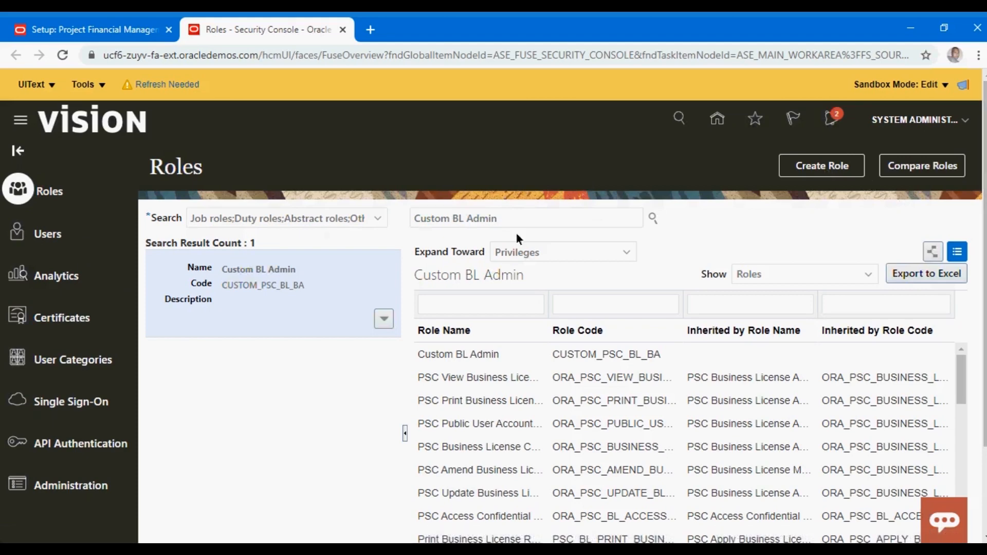
mouse_move(84, 119)
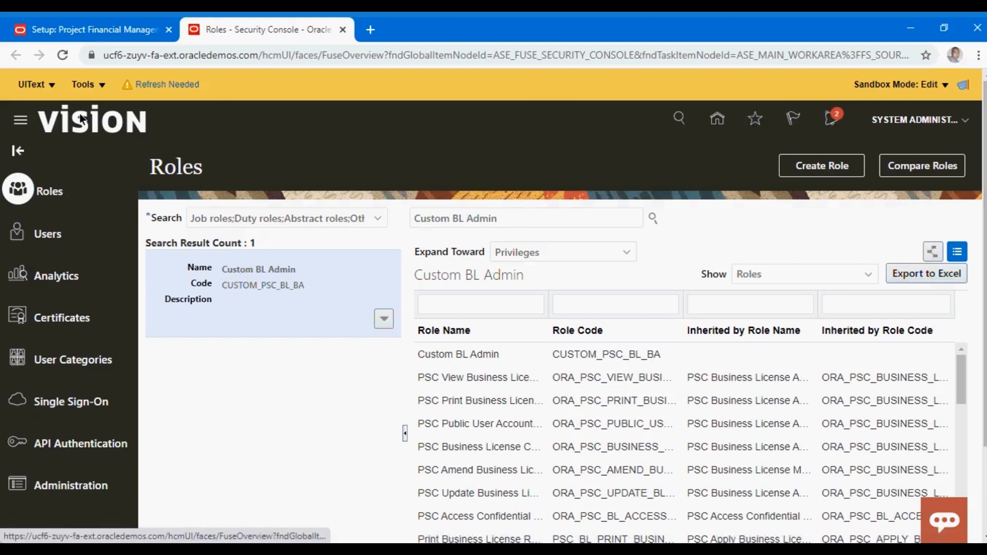
Return to the Setup: Project Financial Management tab and start Manage Data Access for Users.
click(92, 29)
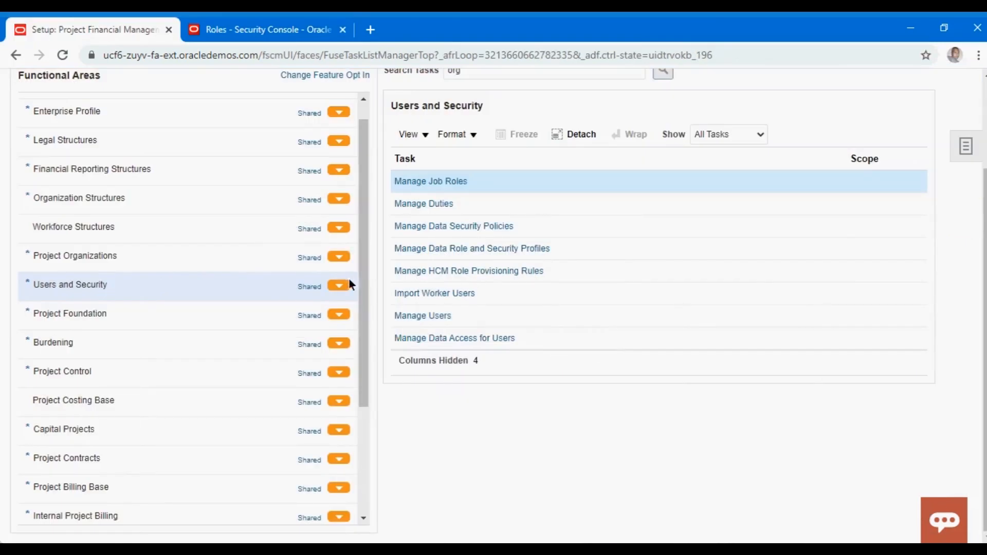
mouse_move(453, 338)
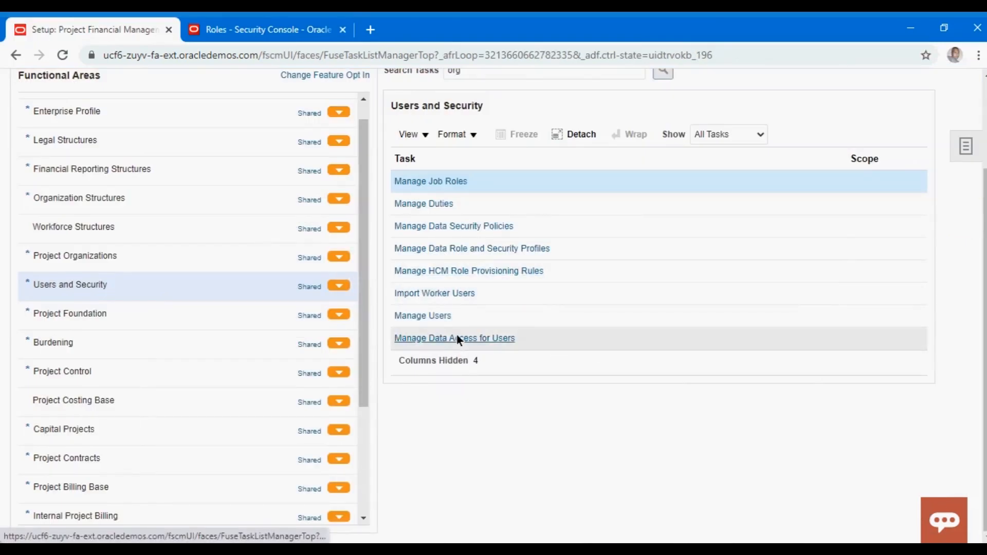
click(454, 338)
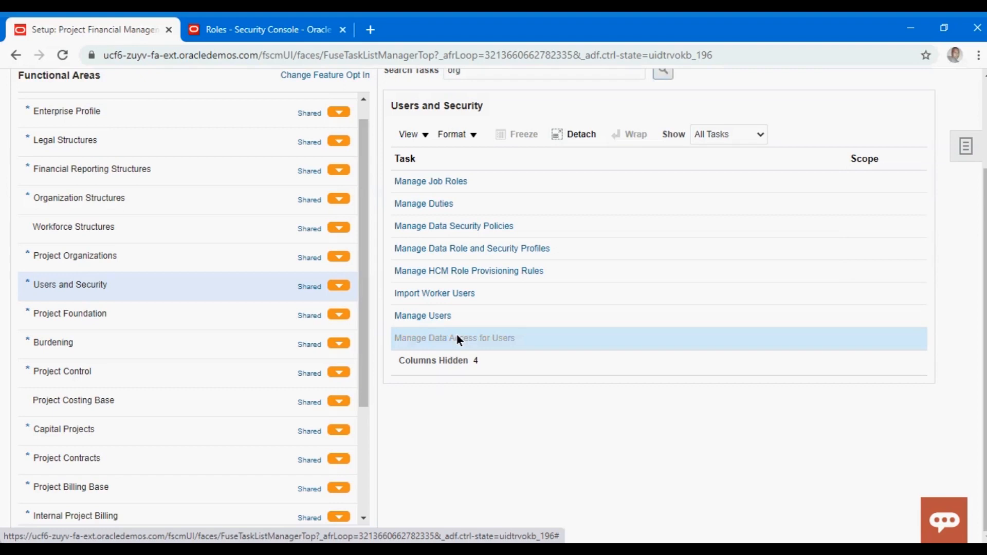
mouse_move(500, 321)
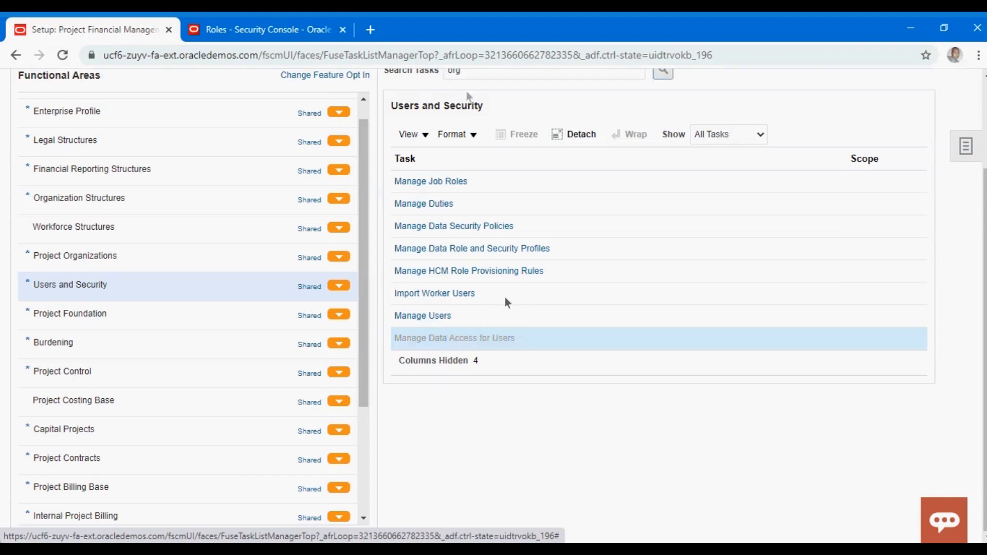
click(454, 339)
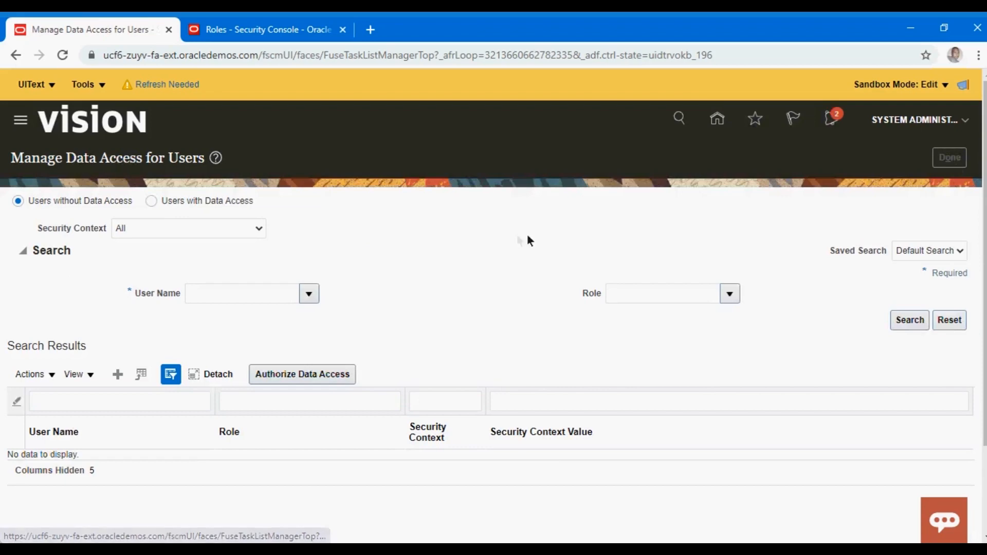
mouse_move(380, 256)
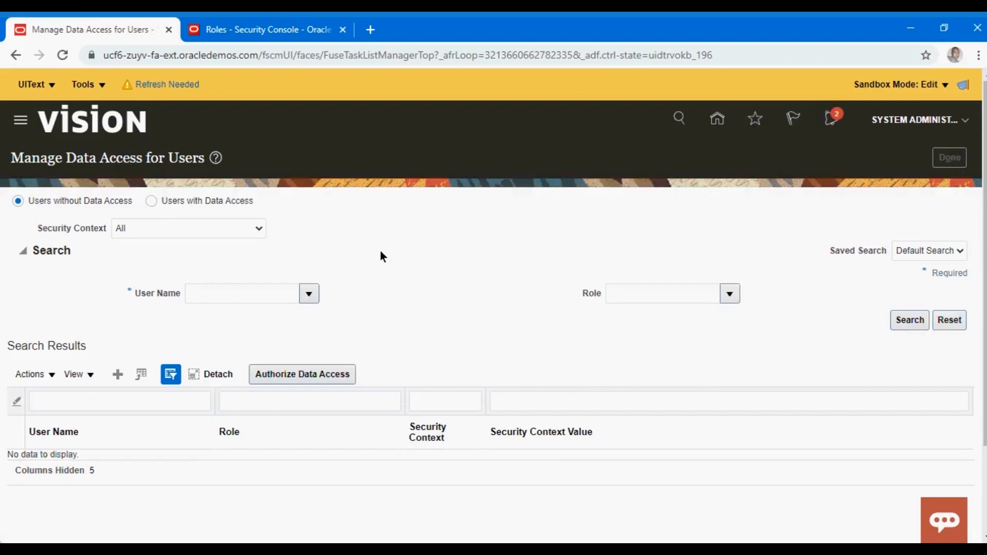
mouse_move(135, 267)
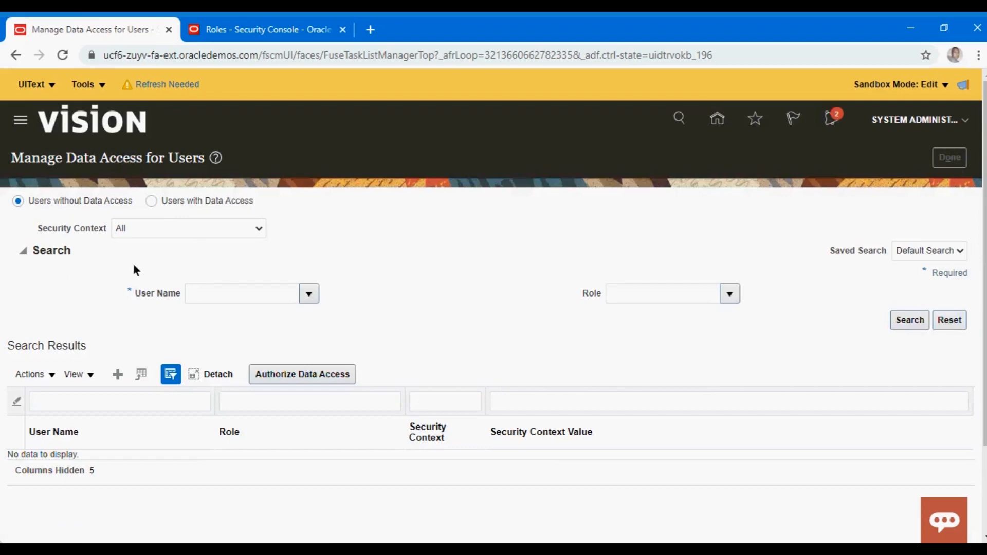
mouse_move(81, 295)
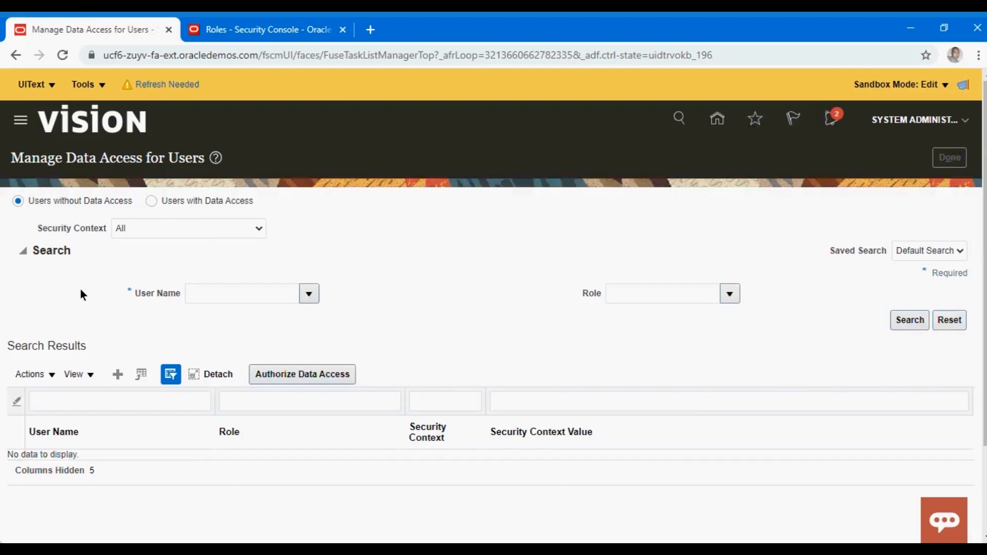
mouse_move(290, 303)
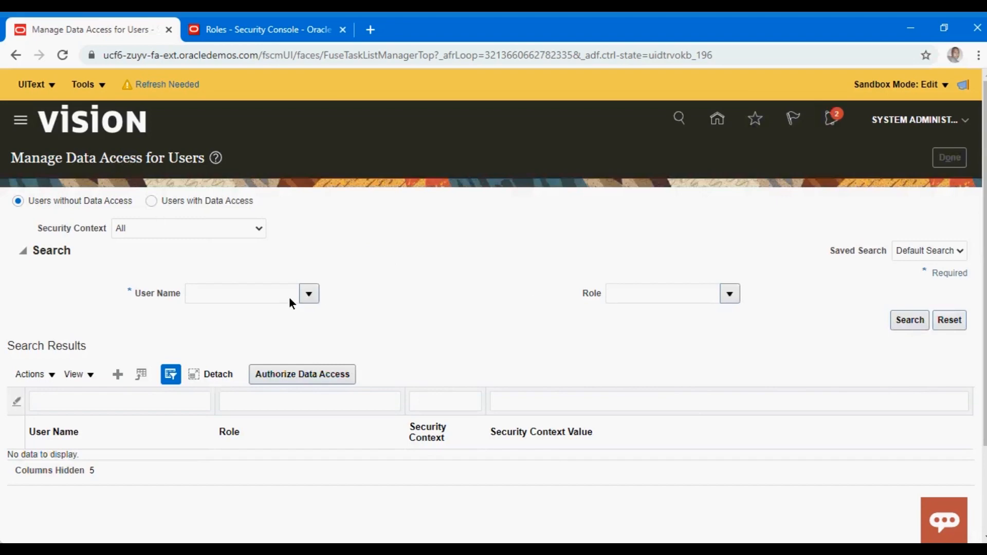
mouse_move(317, 244)
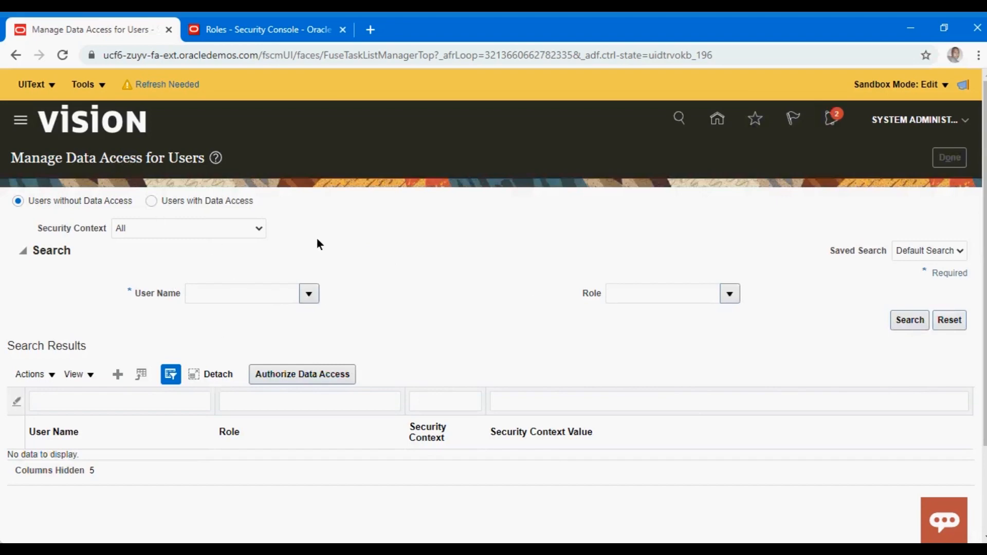
click(15, 55)
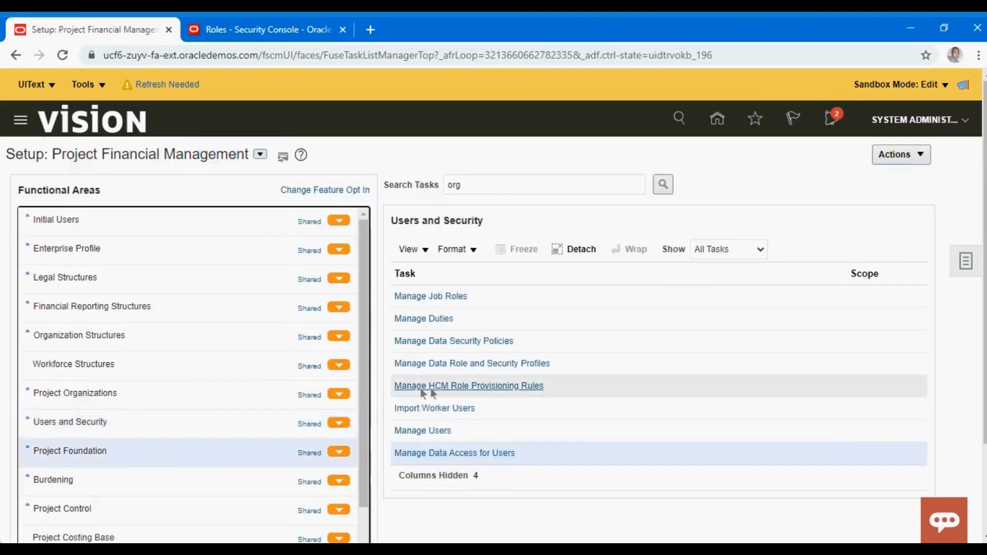
Select Project Foundation in Functional Areas to list its required tasks.
click(69, 451)
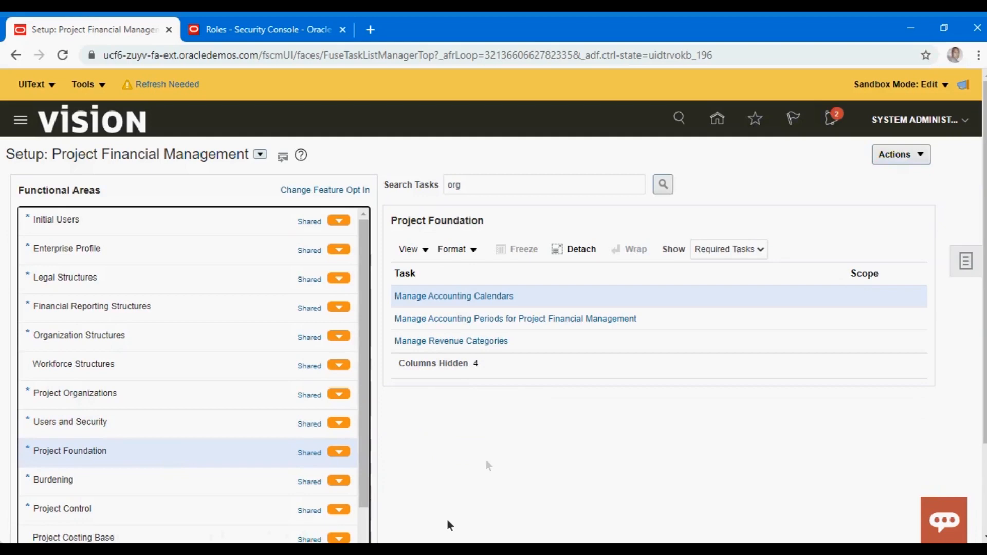
mouse_move(733, 244)
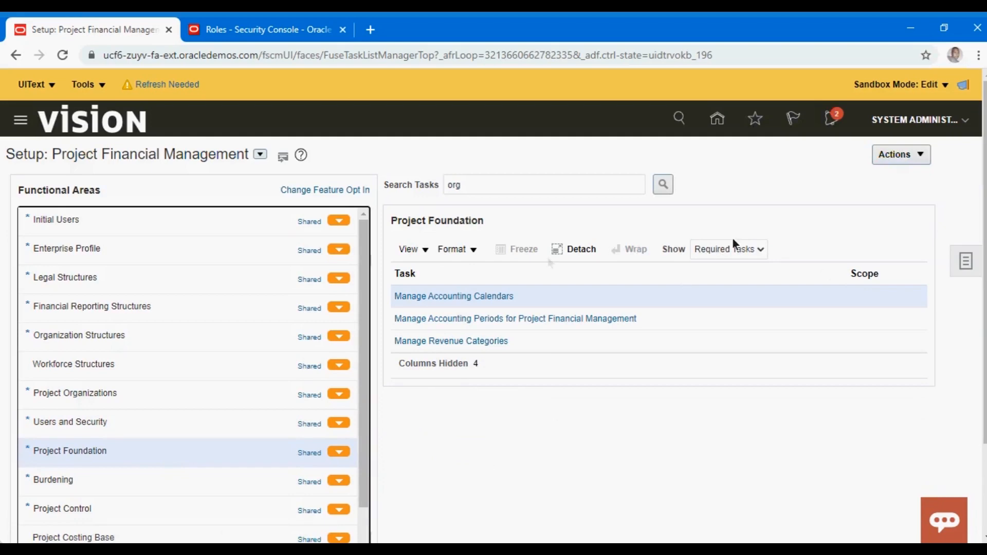
mouse_move(519, 262)
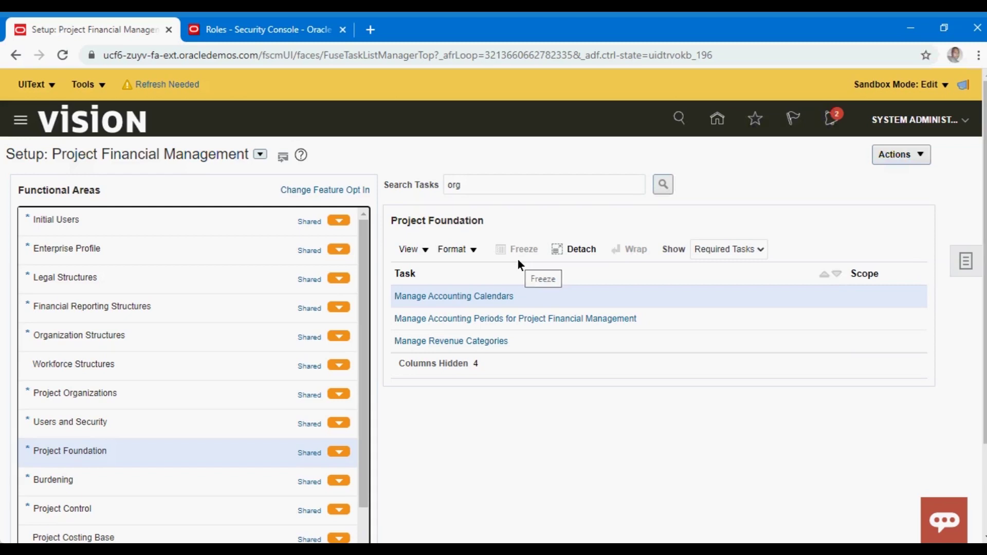
mouse_move(480, 309)
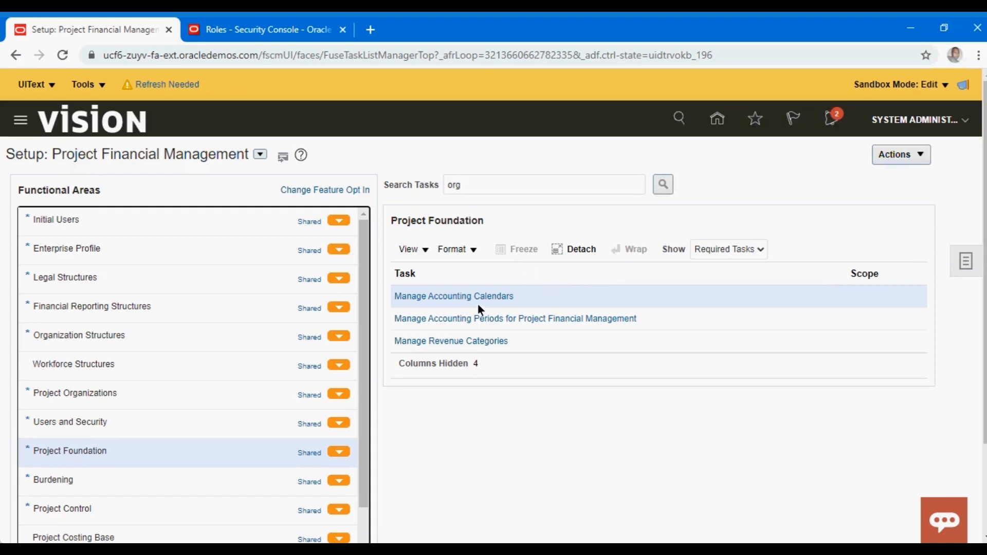
mouse_move(469, 309)
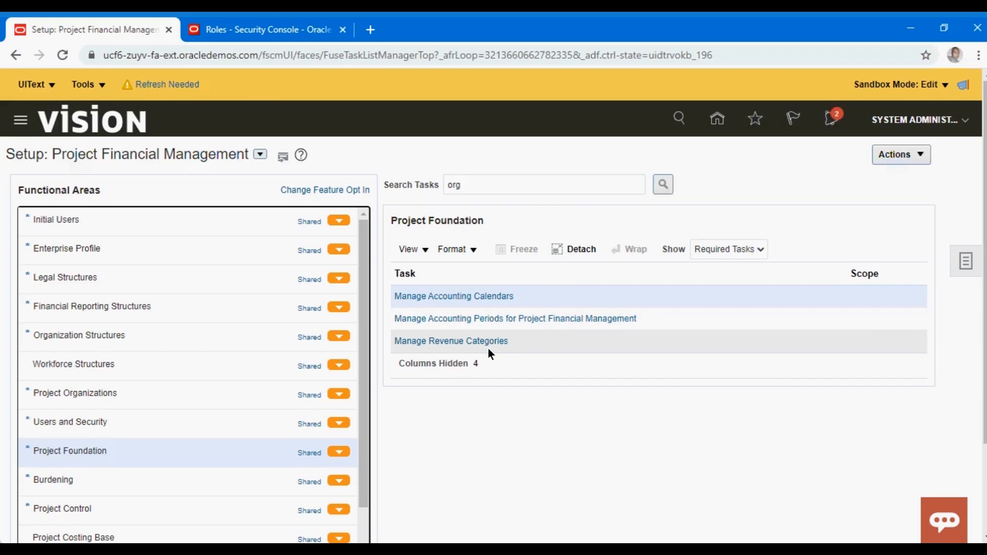
mouse_move(652, 331)
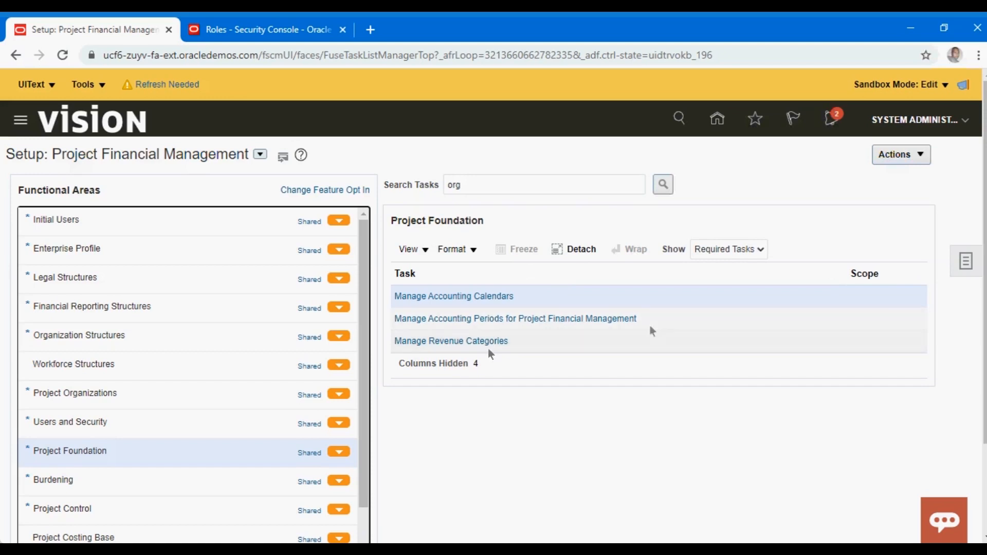
Switch the Show filter to All Tasks and launch Manage Project Foundation Value Sets.
click(728, 249)
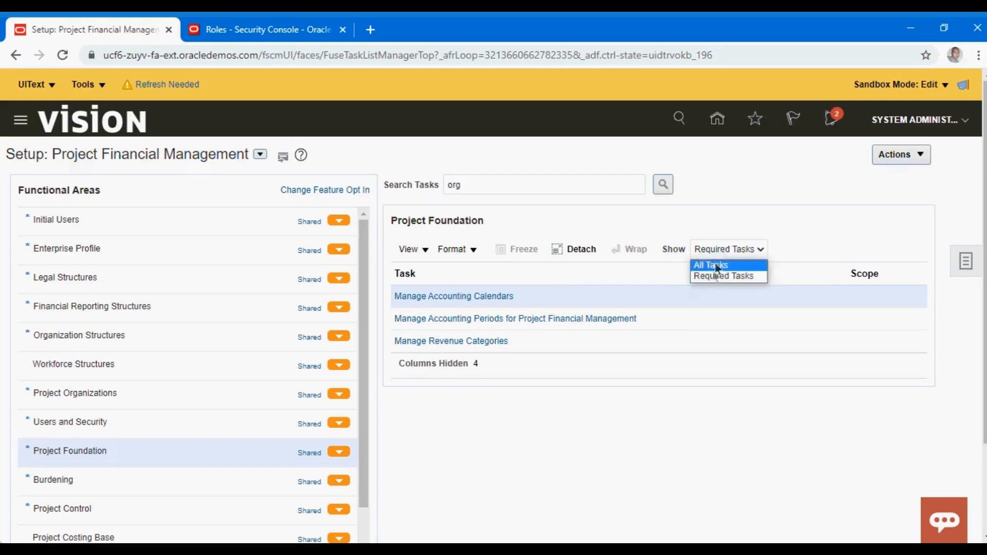
click(710, 264)
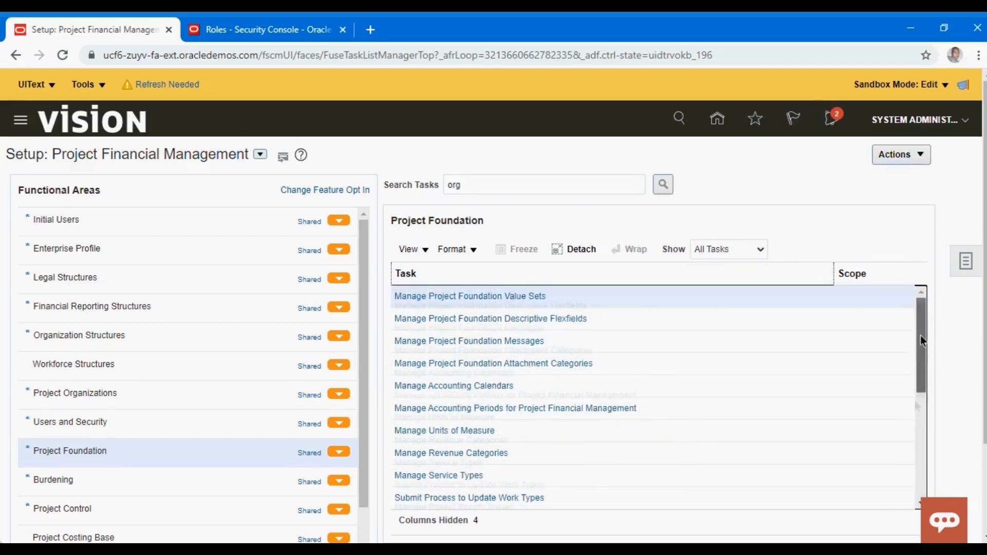
scroll(down, 3)
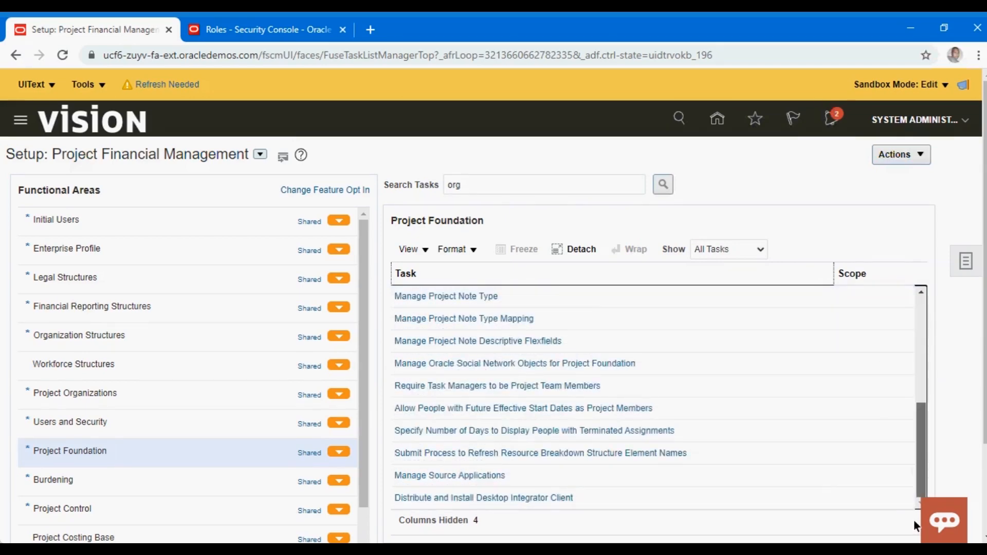
scroll(up, 3)
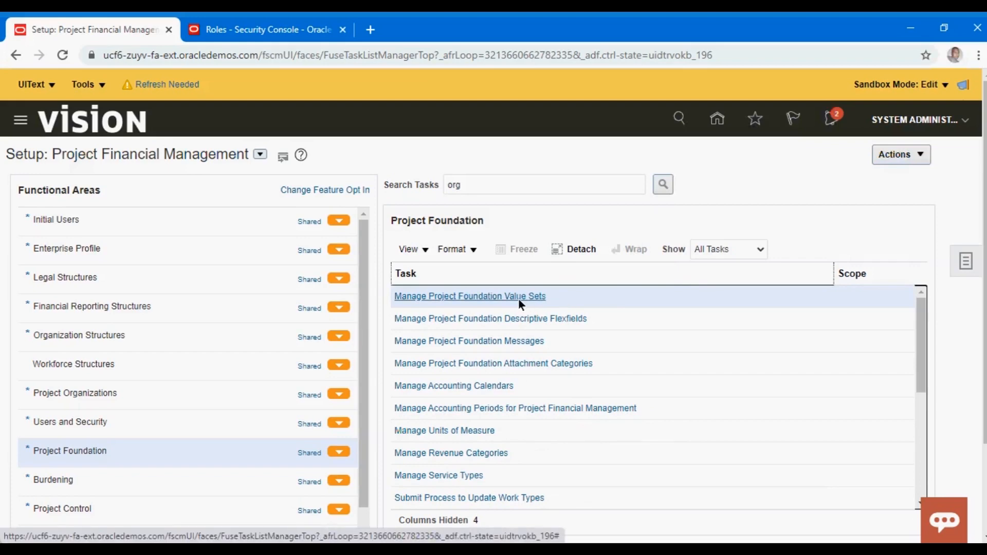
click(469, 296)
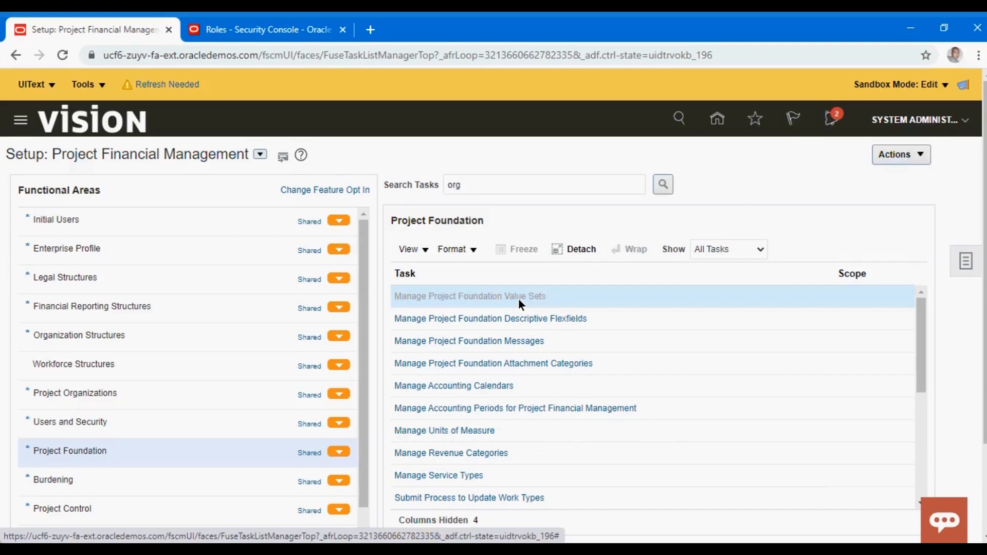
Open the Manage Project Foundation Value Sets task page.
click(469, 296)
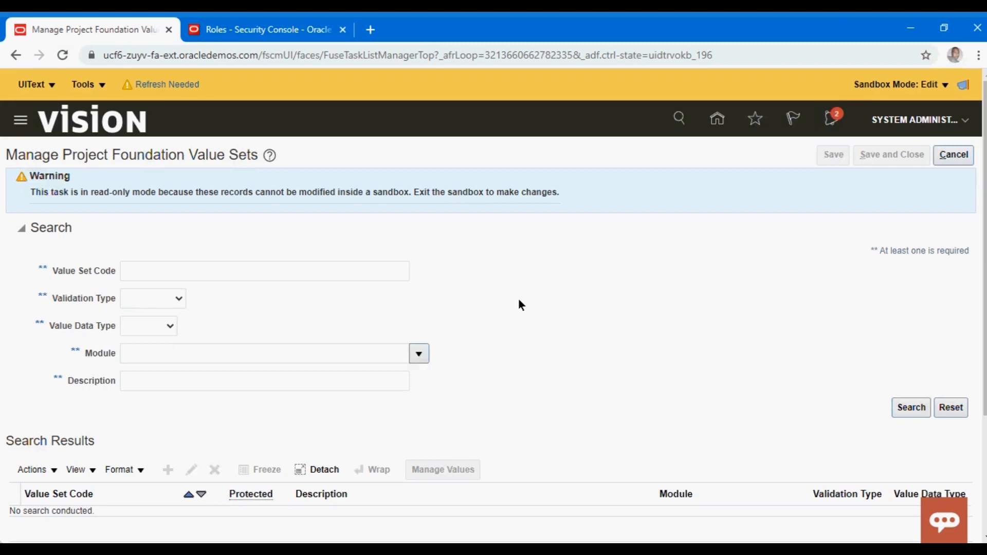
mouse_move(953, 160)
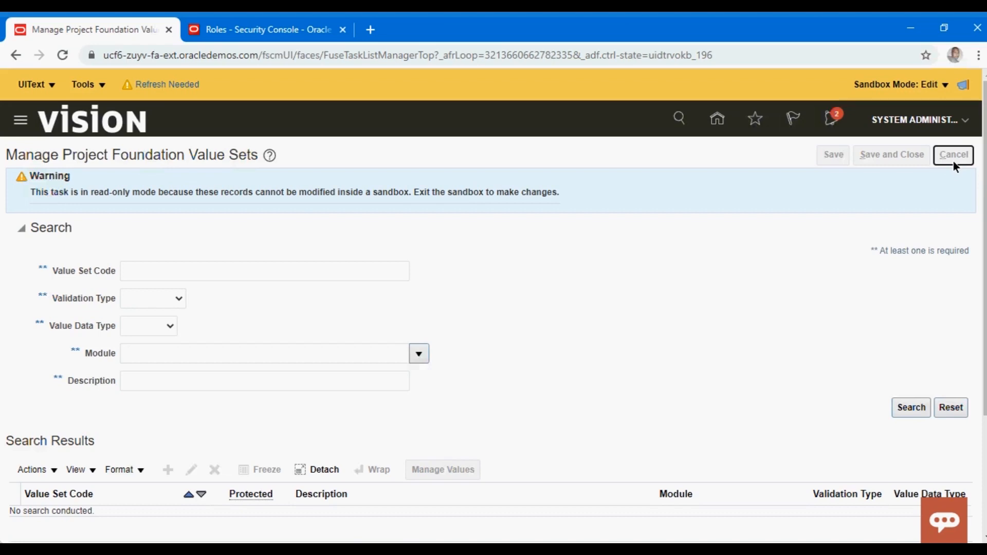
Cancel out of the value sets page without saving.
click(952, 154)
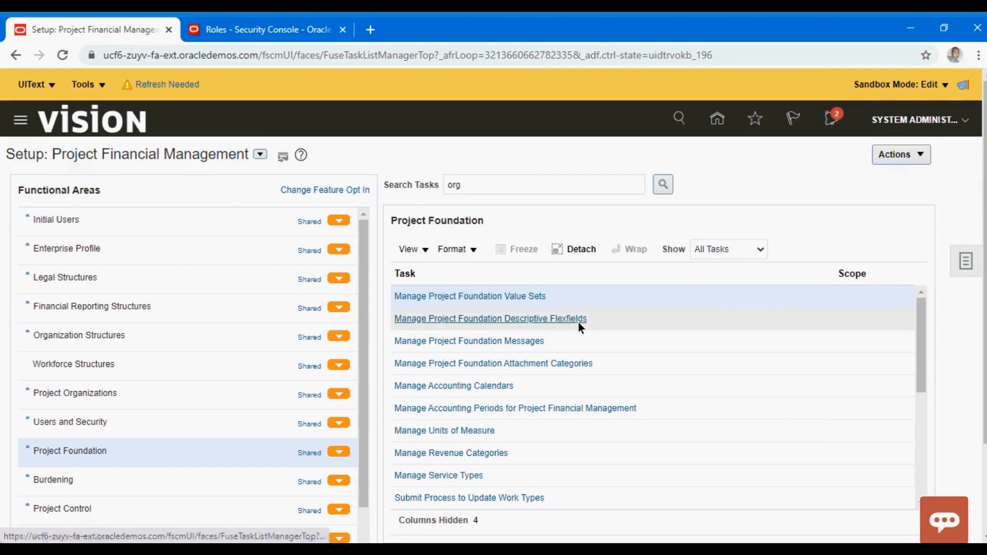
mouse_move(569, 370)
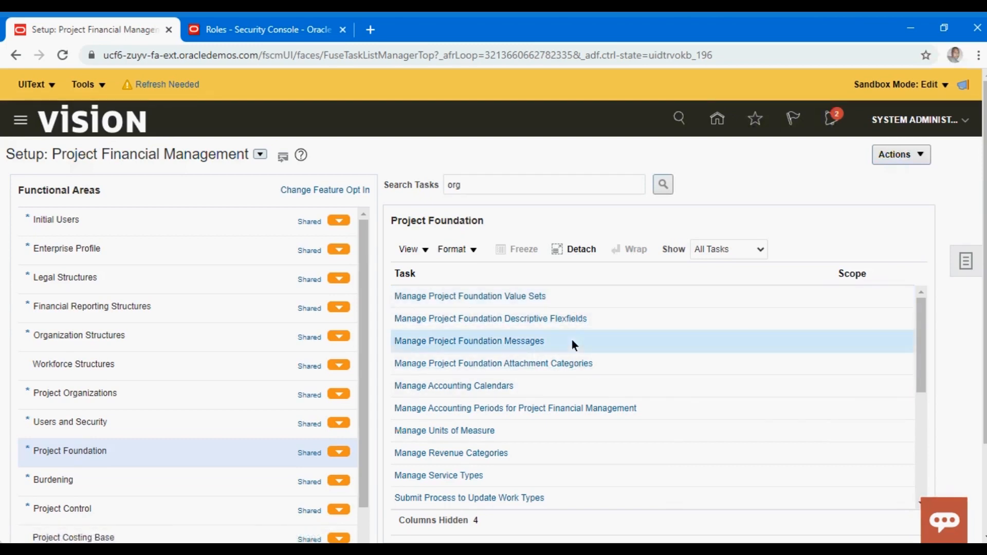
mouse_move(537, 378)
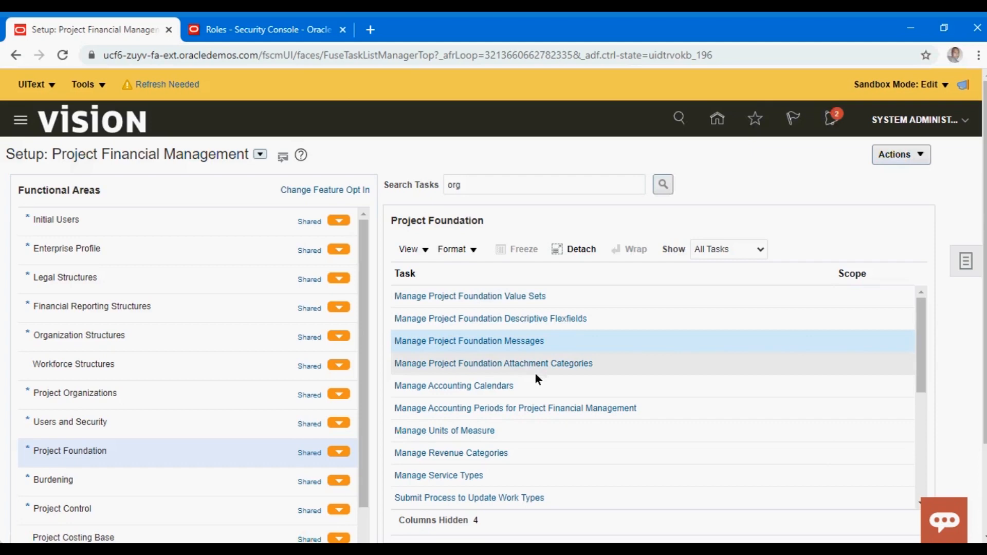